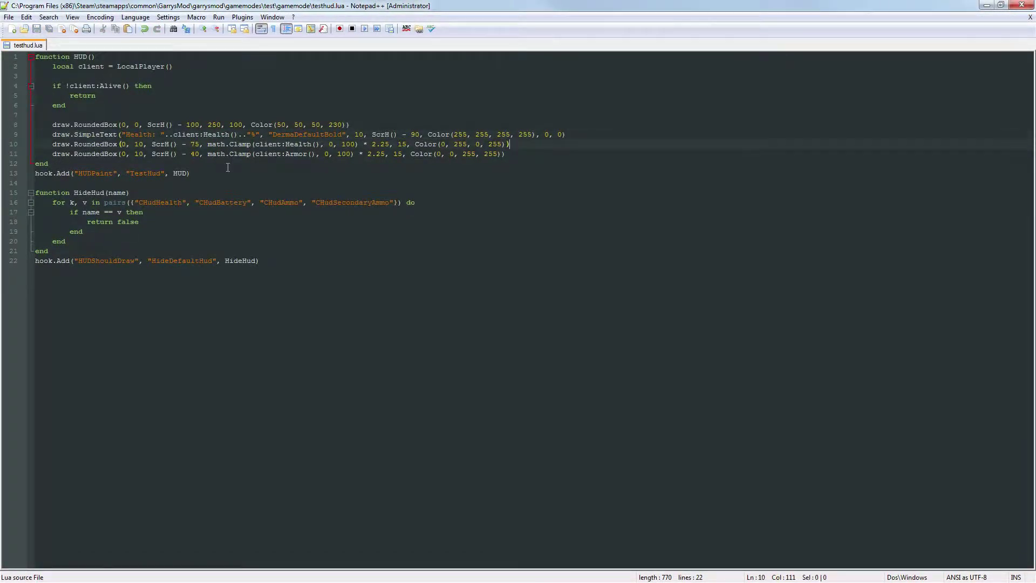
# Step: Add a draw.SimpleText Armor percentage label at ScrH() - 55 and test it in Garry's Mod
pyautogui.write('draw.SimpleText("Armor: "..client:Armor().."%", "DermaDefaultBold", 10, ScrH() - 55, Color(255, 255, 255, 255), 0, 0)')
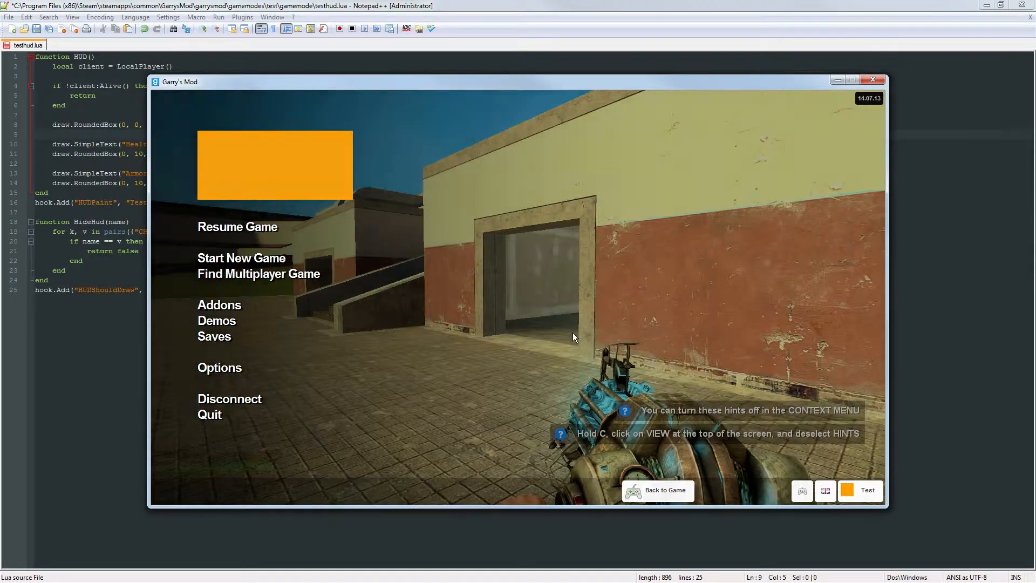
pyautogui.click(237, 227)
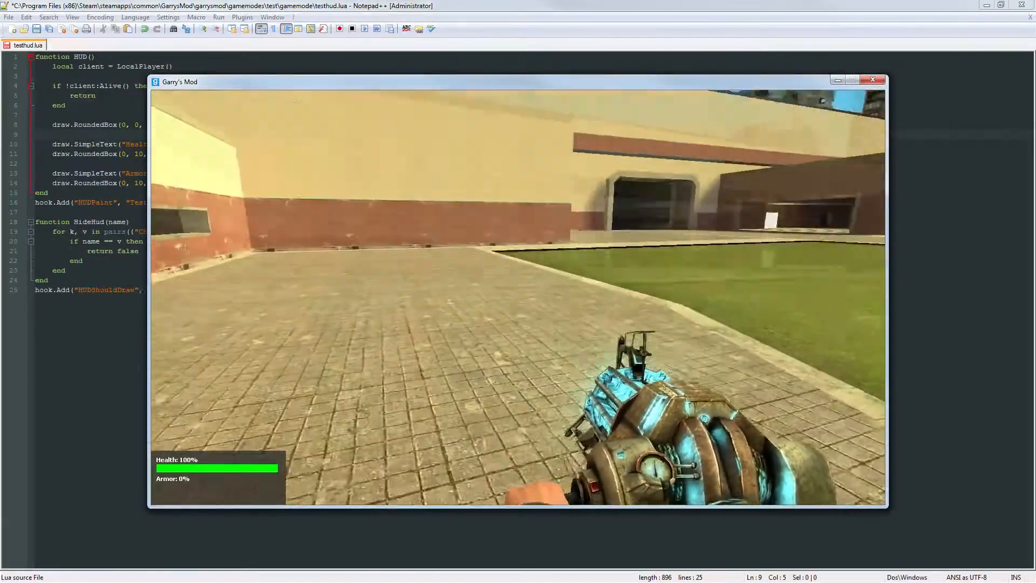
pyautogui.click(873, 79)
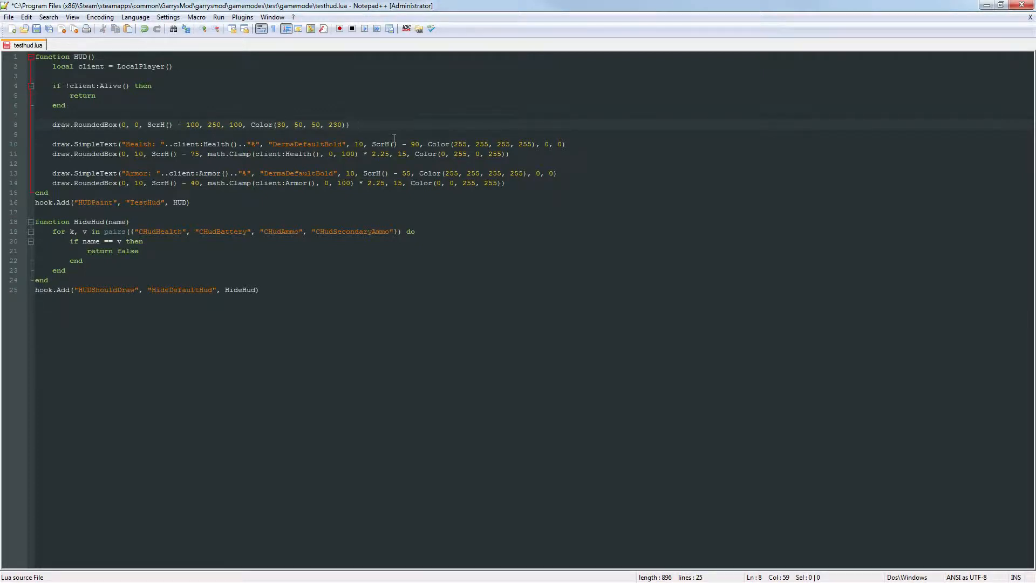
# Step: Darken the HUD background box to Color(30, 30, 30, 230) and check it in game
pyautogui.doubleClick(279, 125)
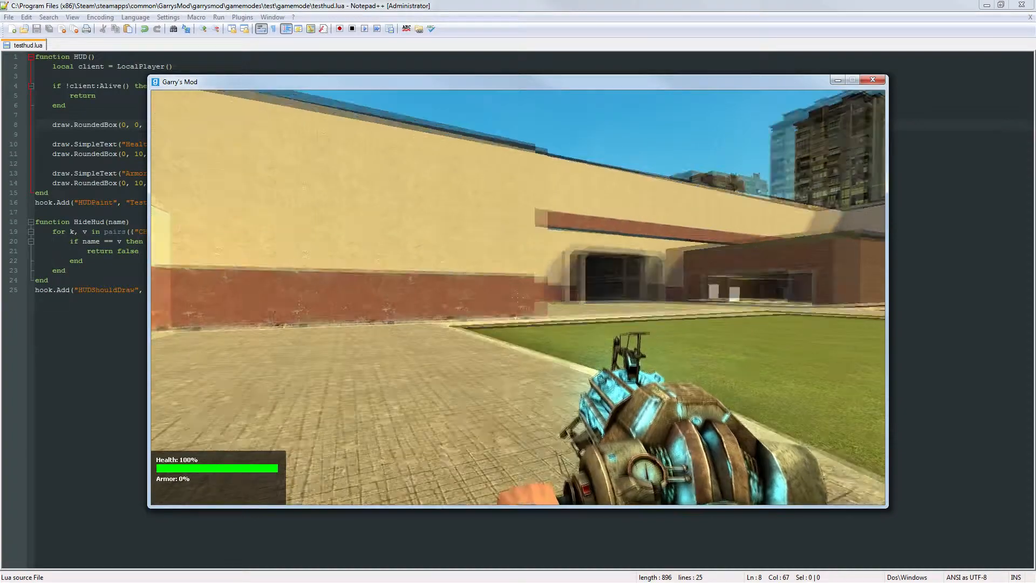
pyautogui.press('Escape')
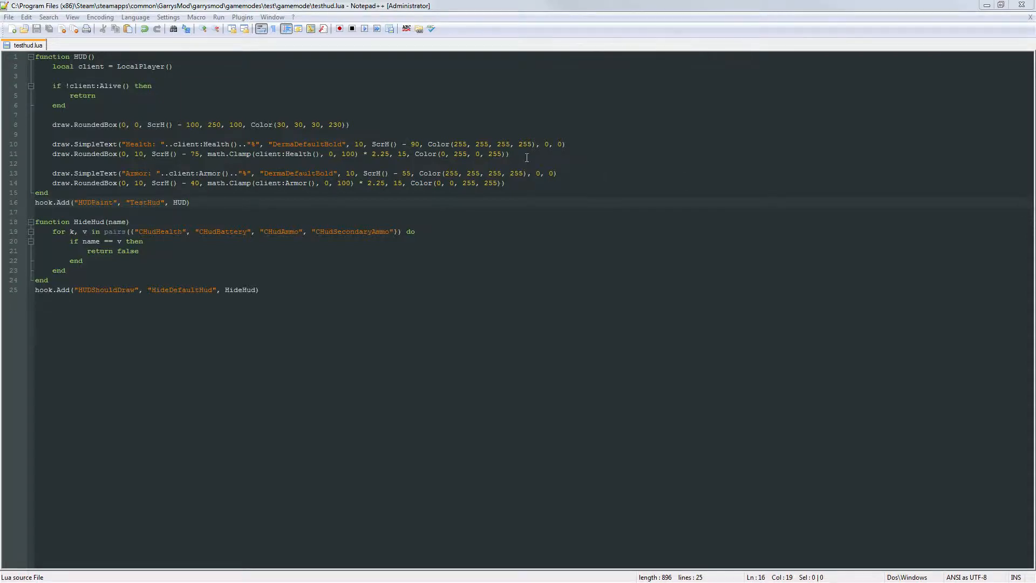
# Step: Begin line 12 with draw.RoundedBox(0, 10, ScrH() - 75, math.Clamp(client:Health(), 0, 100)
pyautogui.click(509, 154)
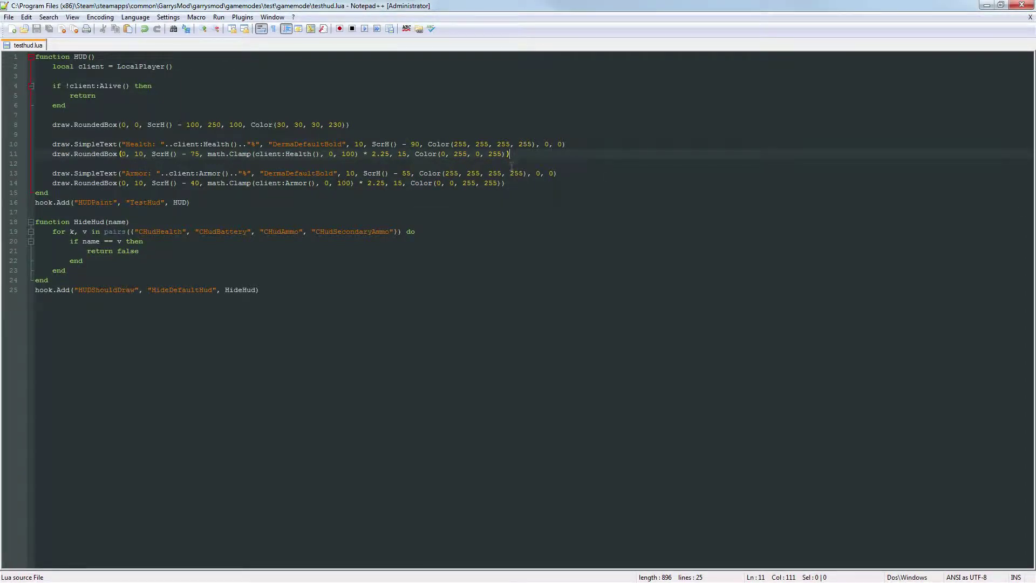
pyautogui.moveTo(582, 148)
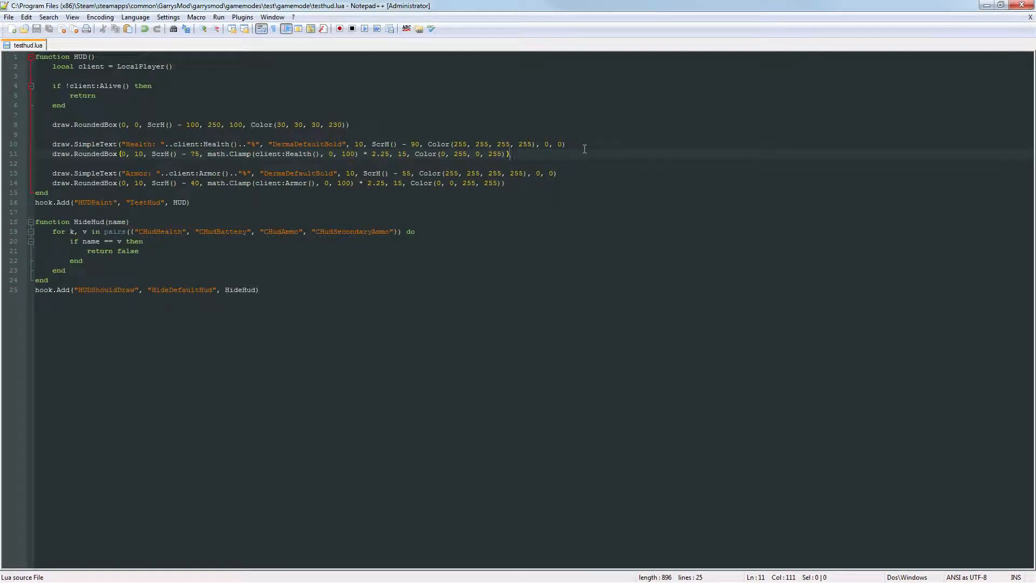
pyautogui.moveTo(579, 121)
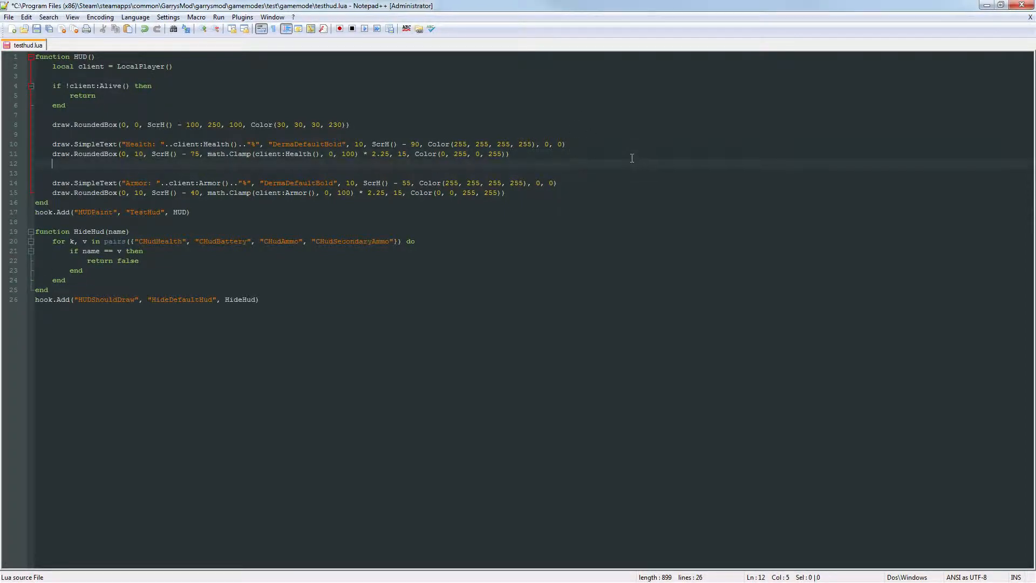
pyautogui.press('ctrl+s')
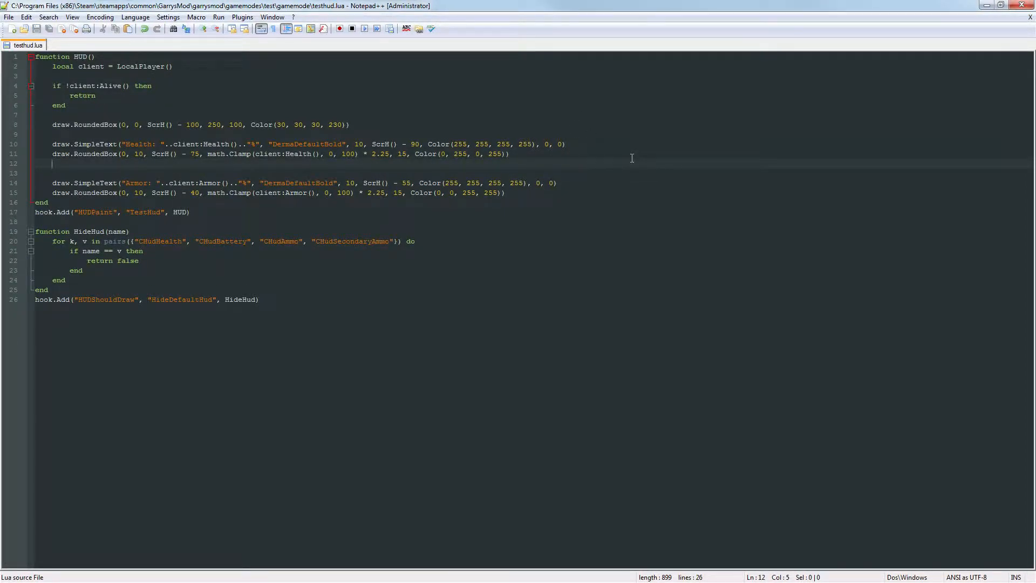
pyautogui.write('draw.Rounce')
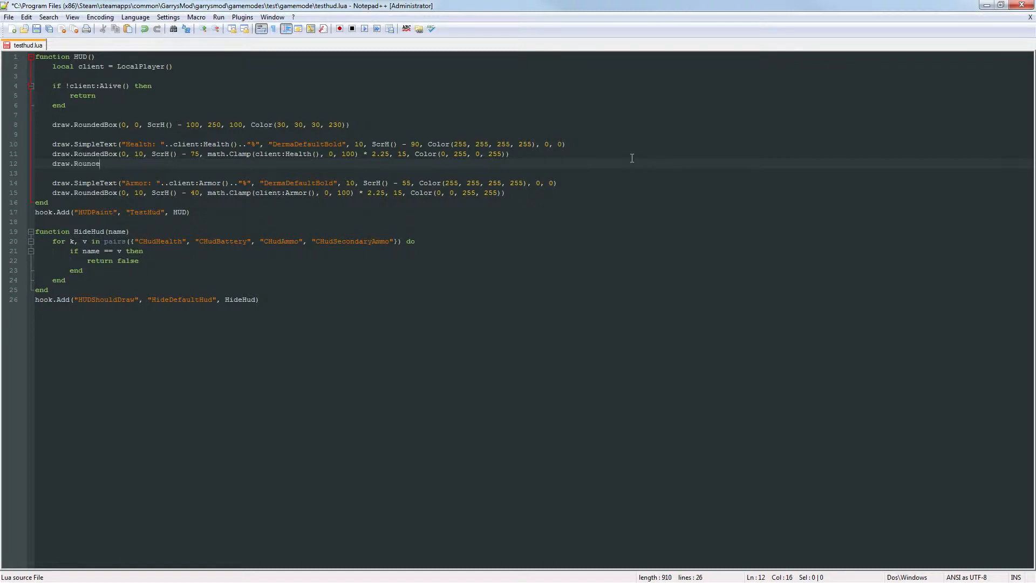
pyautogui.write('dBox')
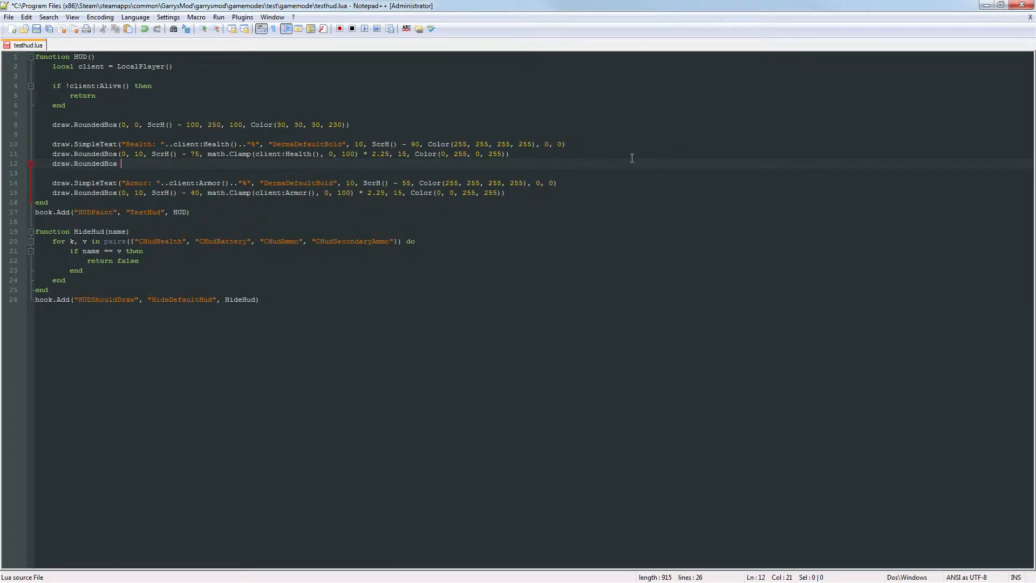
pyautogui.write('(0, 10, S')
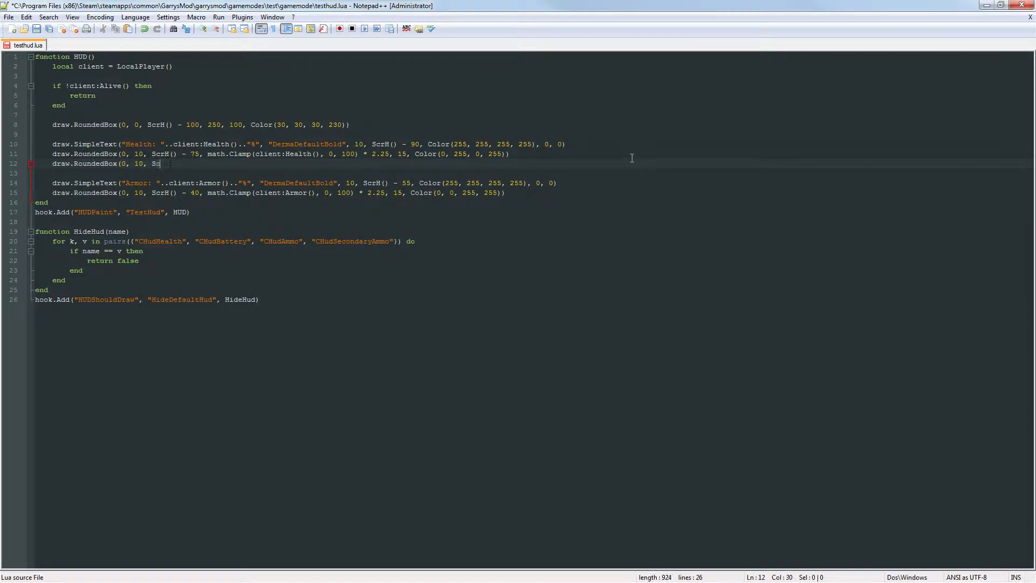
pyautogui.write('crH() - 75,')
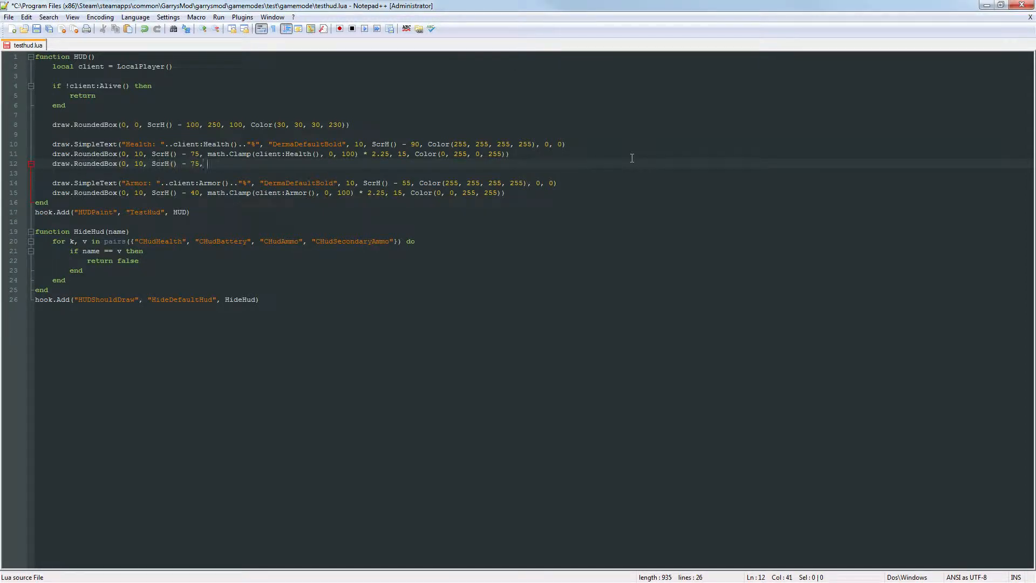
pyautogui.write('math.C')
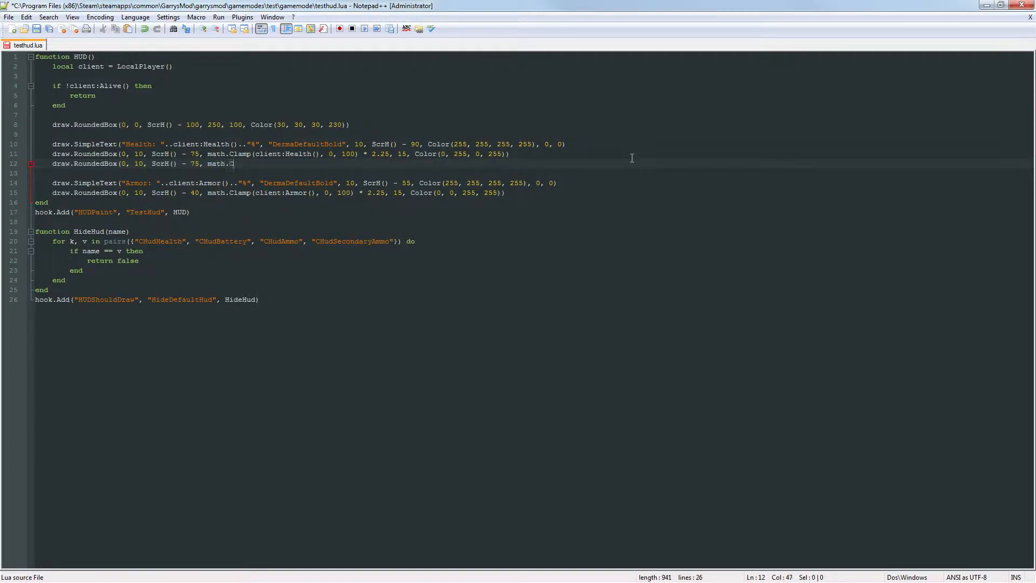
pyautogui.write('lamp(client:H')
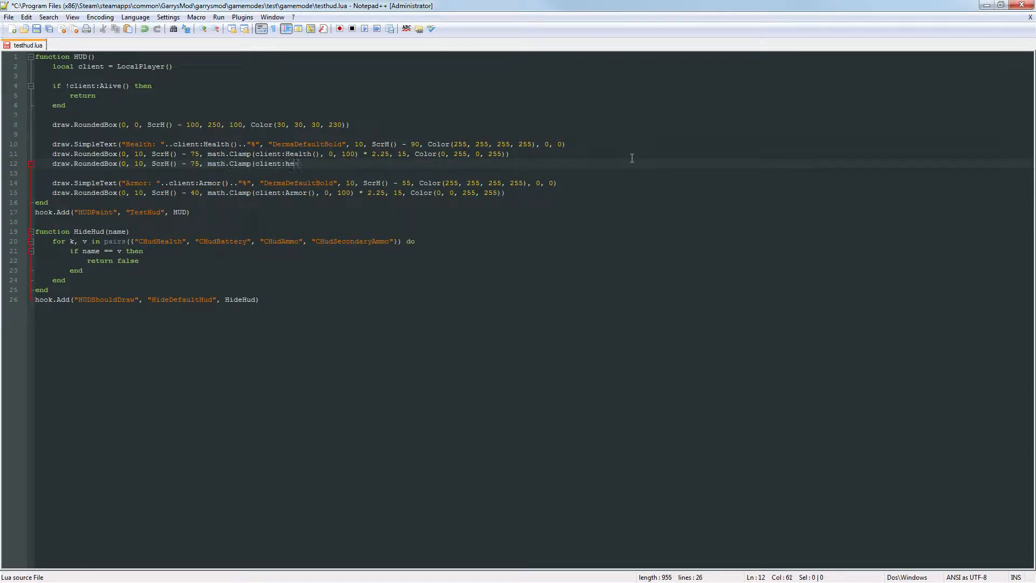
pyautogui.write('ealth(), 0, 1')
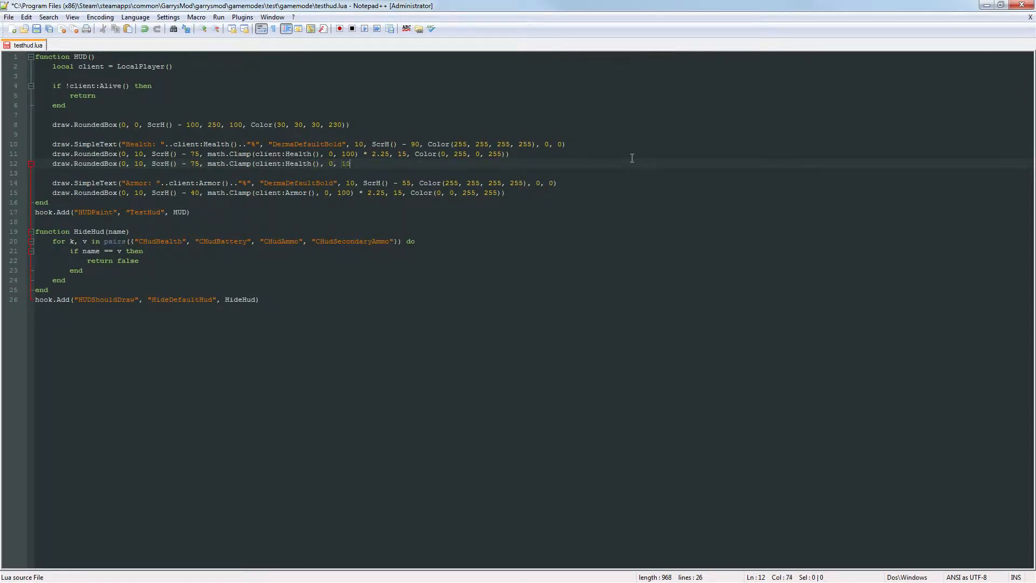
pyautogui.write('0')
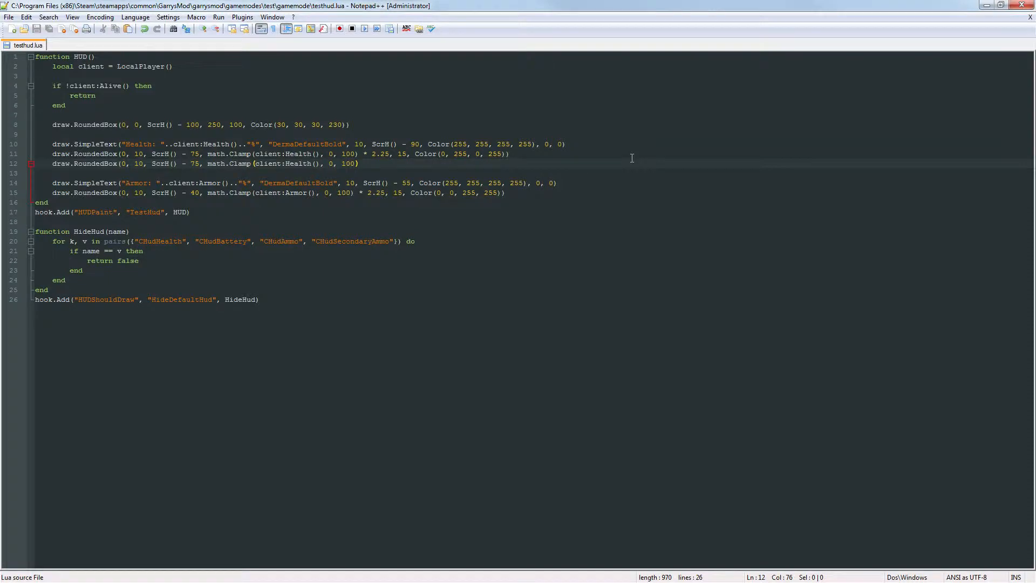
pyautogui.moveTo(635, 377)
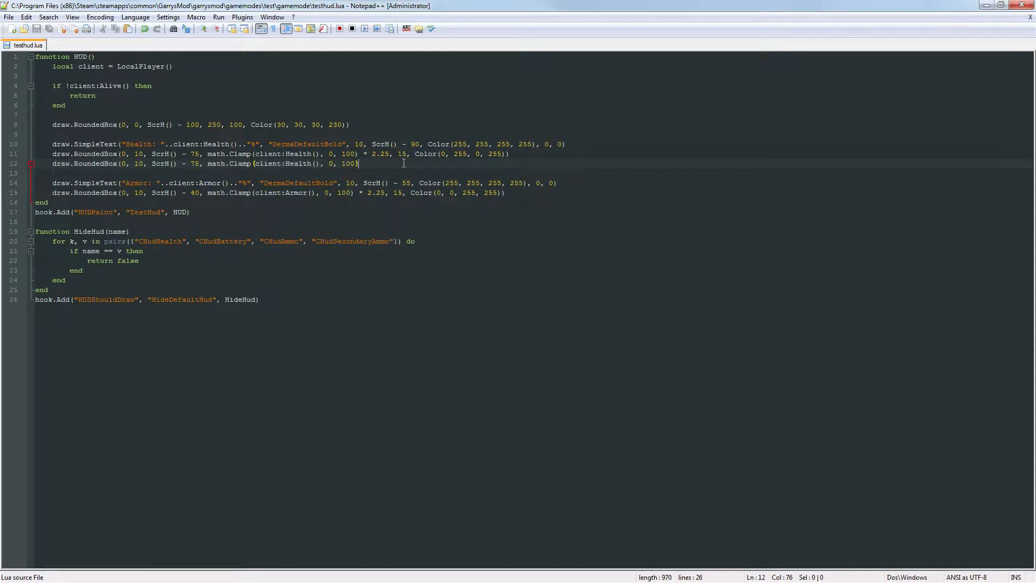
# Step: Scale the strip by * 2.25, make it 5 tall and start its Color argument
pyautogui.write('* 2')
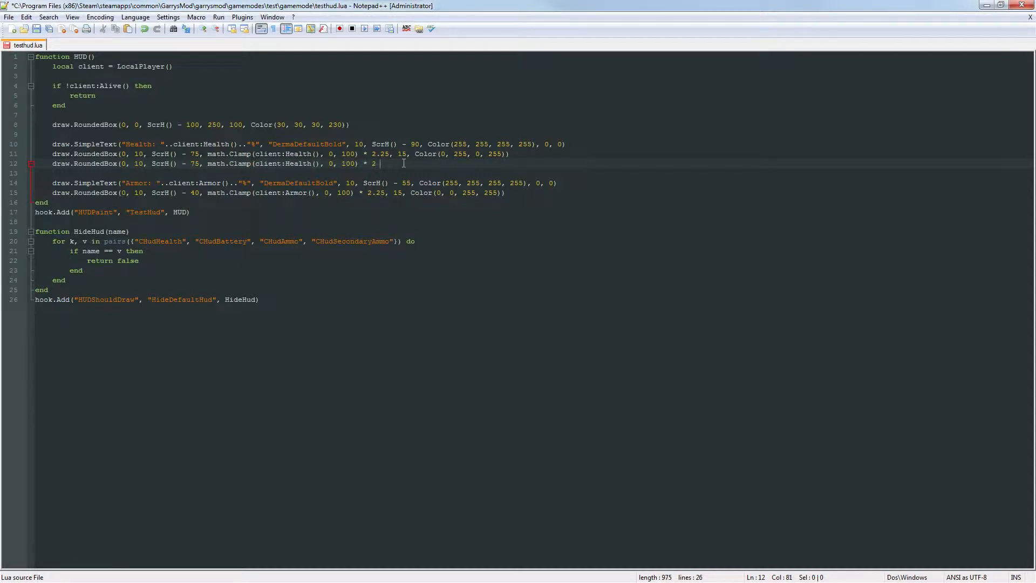
pyautogui.write('.25')
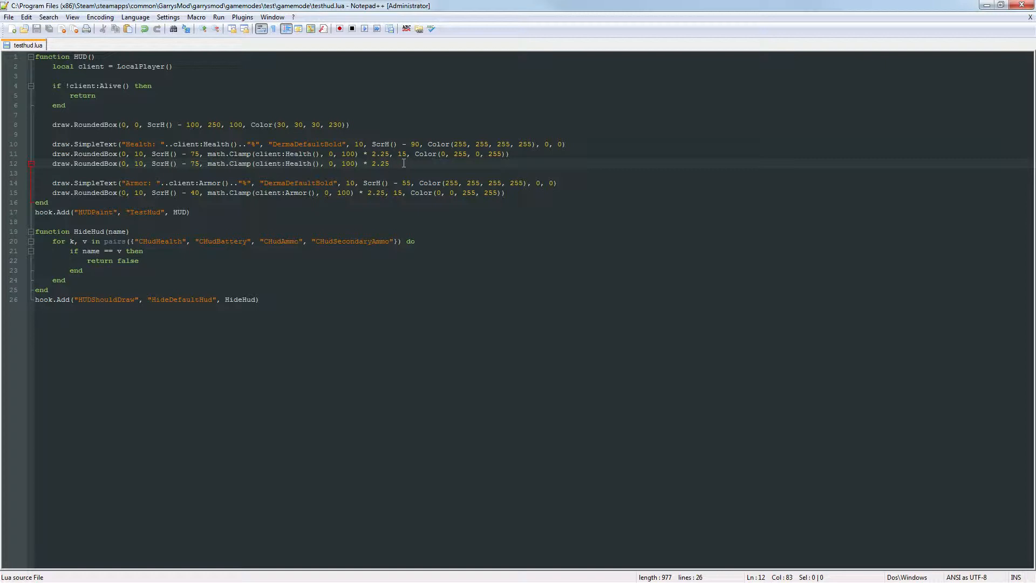
pyautogui.write(',')
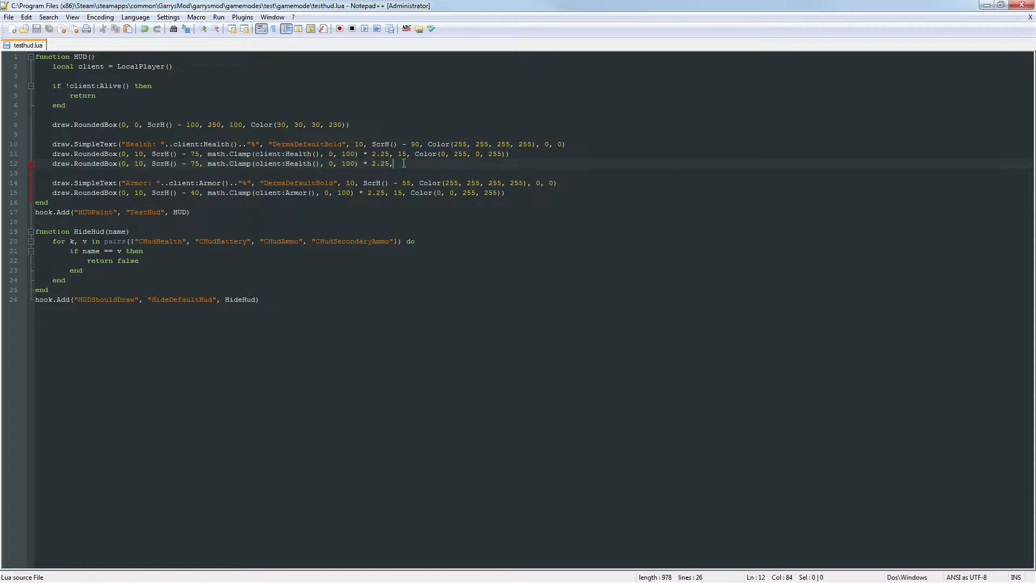
pyautogui.write('5,')
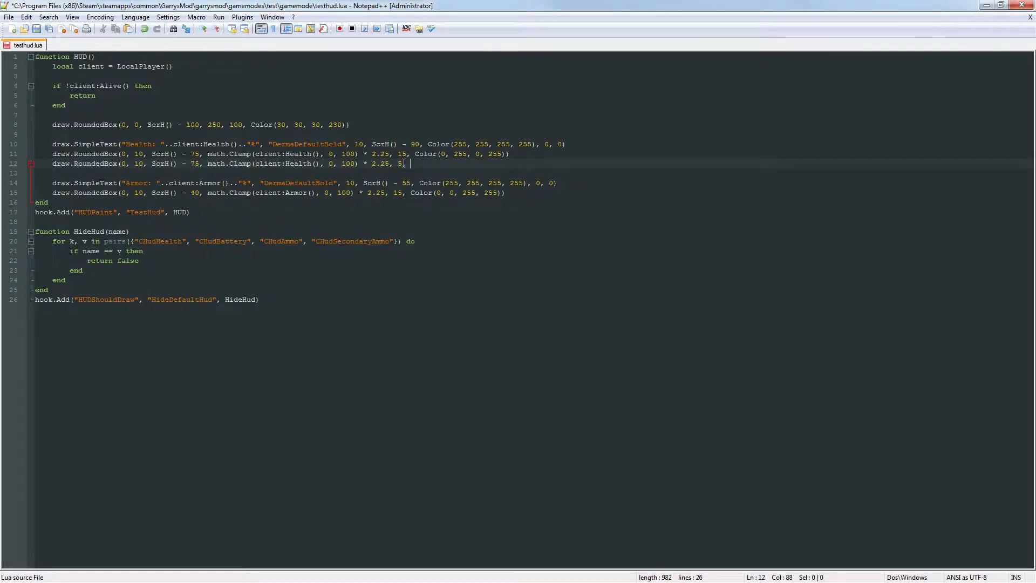
pyautogui.write('Color')
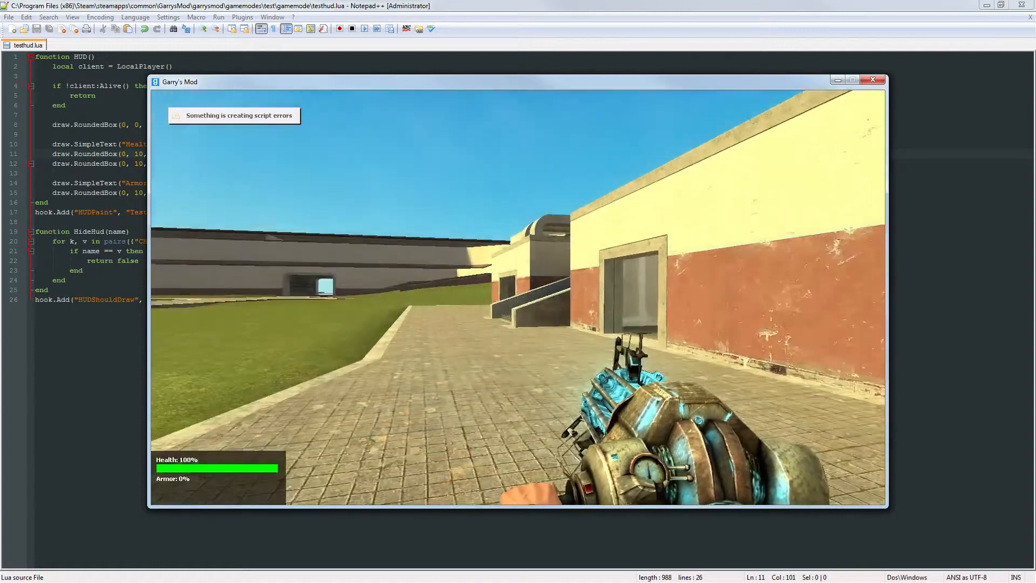
# Step: Return from the Garry's Mod test to the HUD script
pyautogui.click(872, 80)
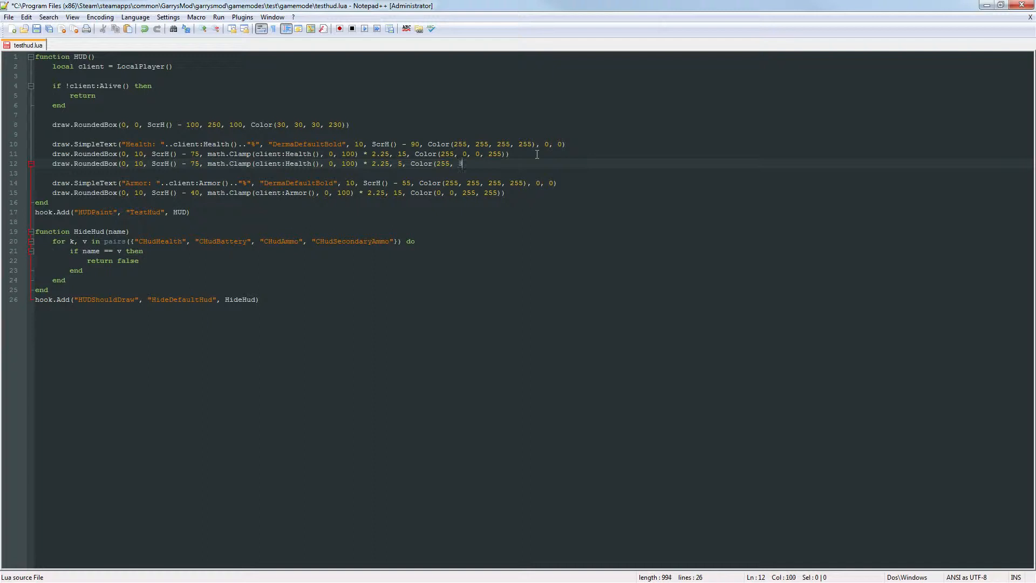
# Step: Finish the health strip colour as Color(255, 30, 30, 255) and test the red bar in game
pyautogui.write('30, 30, 255')
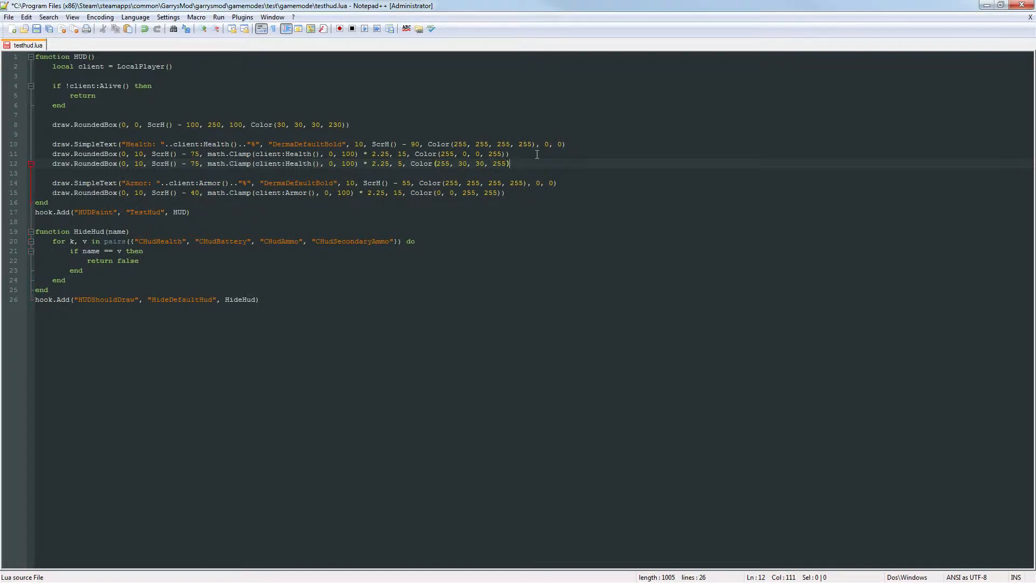
pyautogui.write(')')
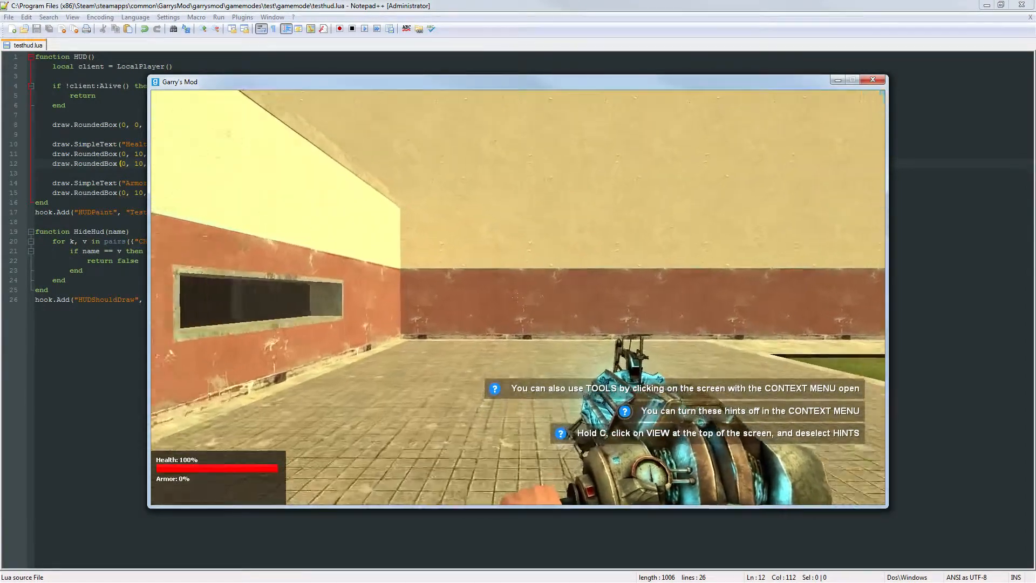
pyautogui.click(872, 80)
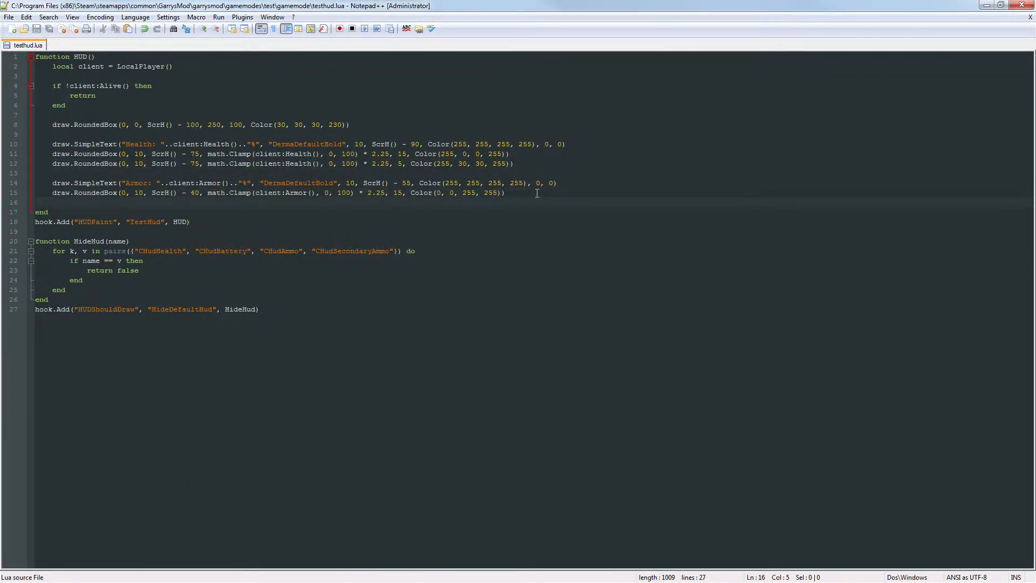
# Step: Begin line 16 with draw.RoundedBox(0, 10, ScrH() - 40, math.Clamp(client:Armor(), 0, 100)
pyautogui.write('draw.RoundedBox')
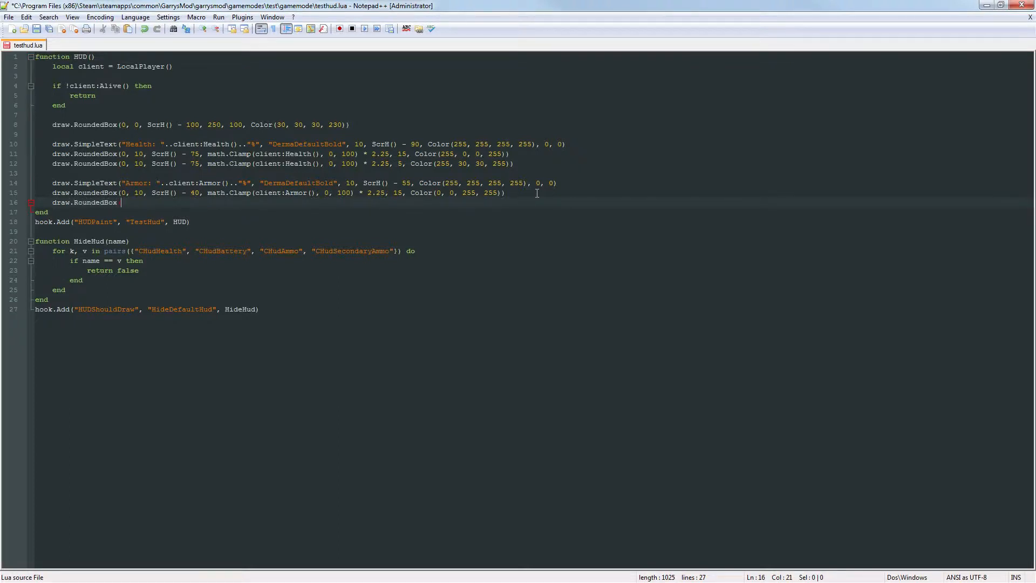
pyautogui.write('0,')
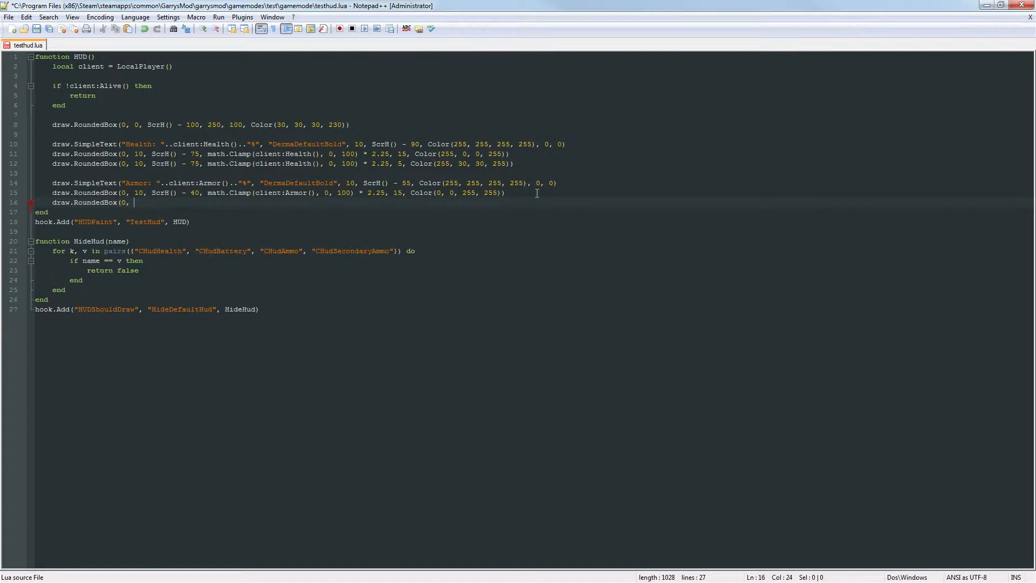
pyautogui.write('10, S')
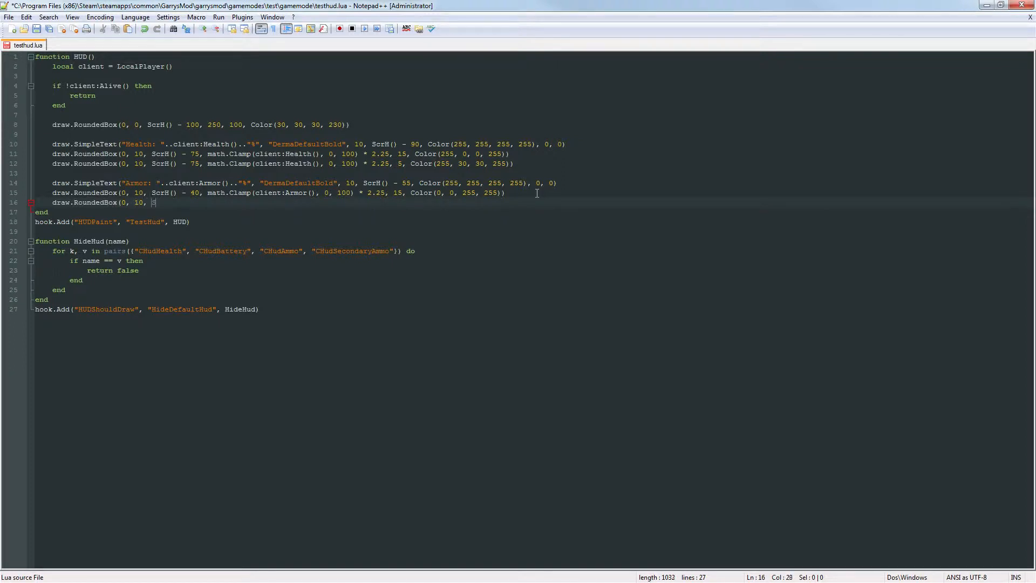
pyautogui.write('ScrH() - 40')
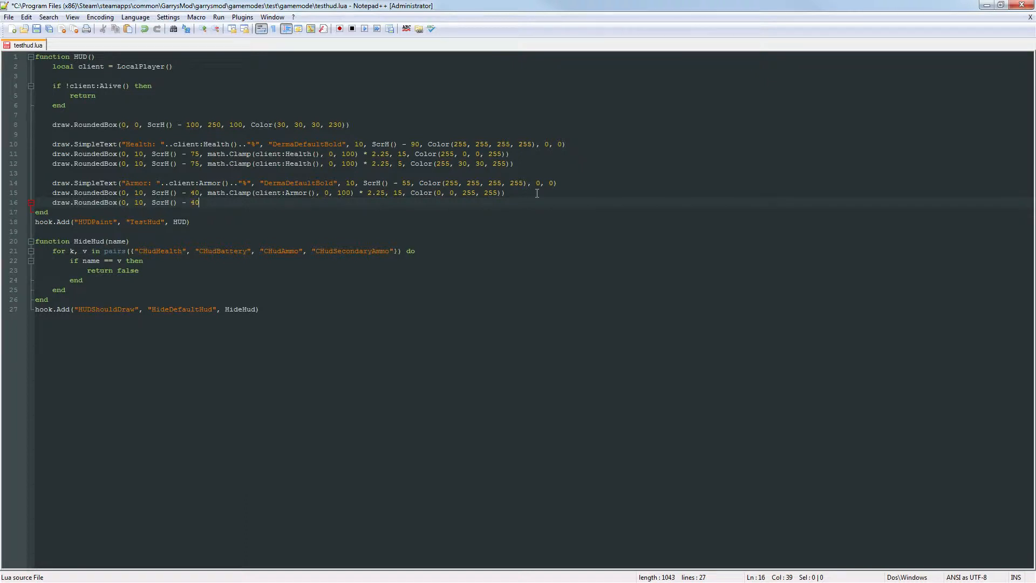
pyautogui.write(', math.Clam')
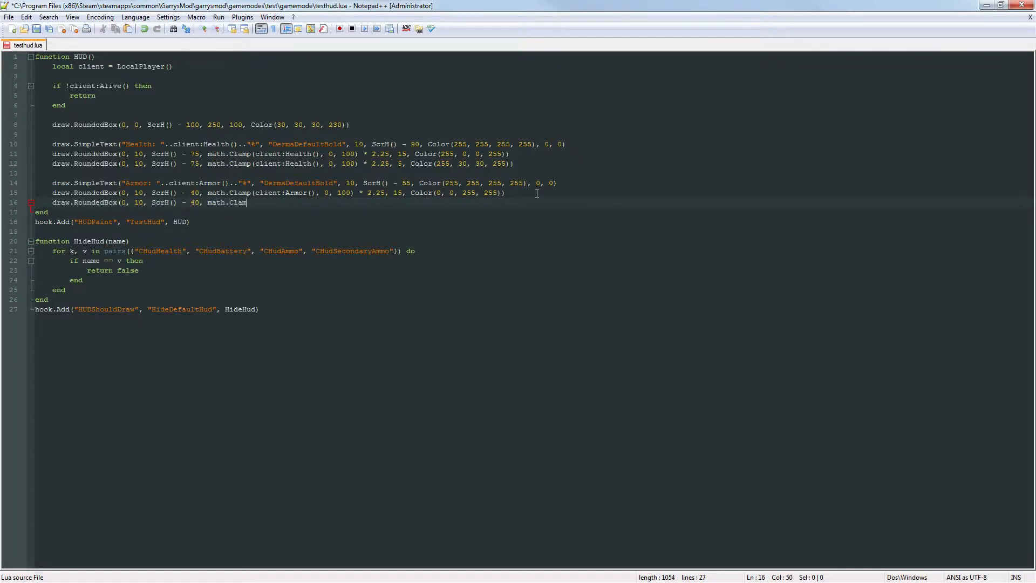
pyautogui.write('p(client:Ar')
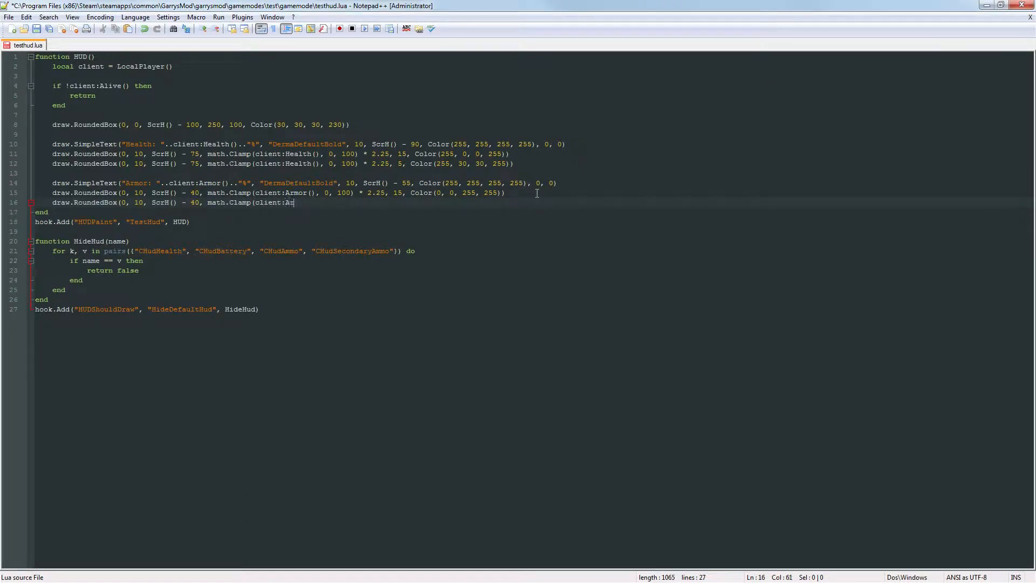
pyautogui.write('rmor(), 0, 100) * 2')
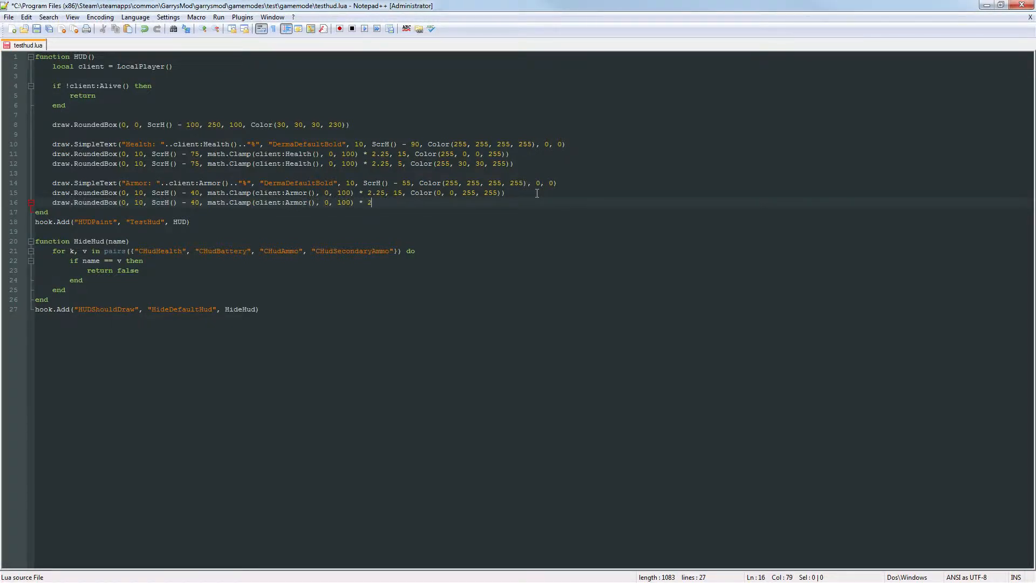
# Step: Scale the armor strip by 2.25, 5 tall, with blue Color(15, 0, 255, 255)
pyautogui.write('.25,')
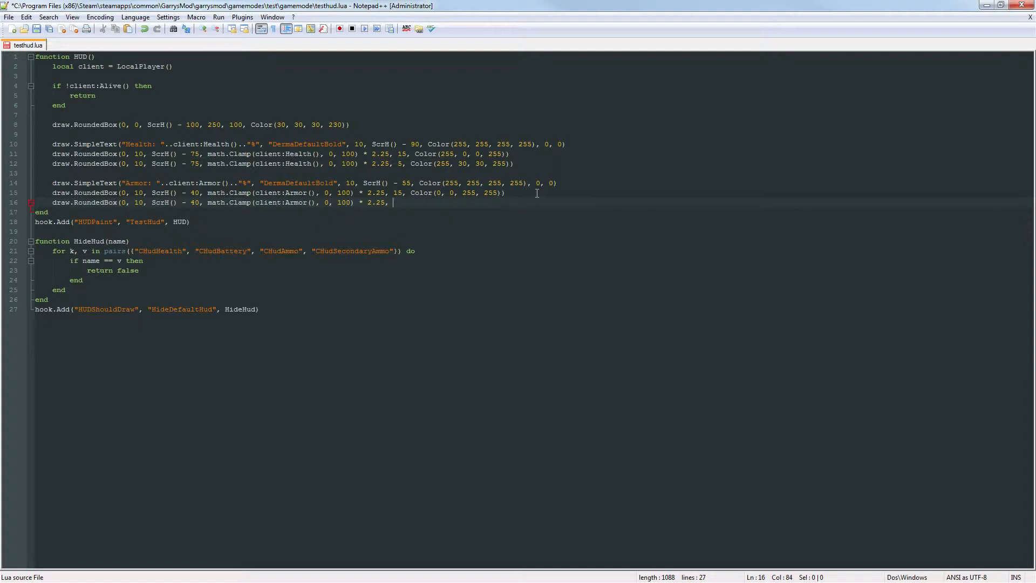
pyautogui.write('5,')
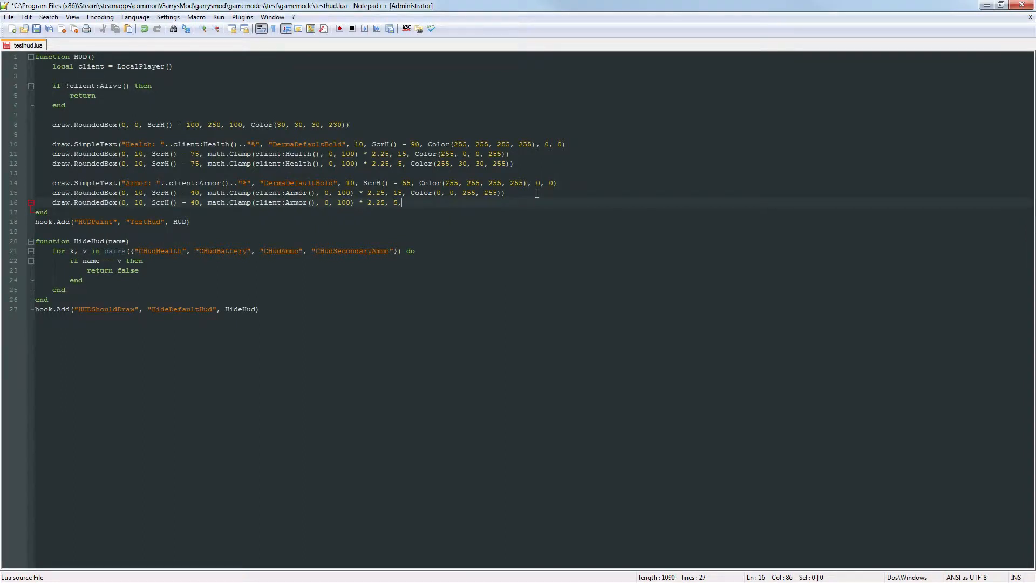
pyautogui.write('Color')
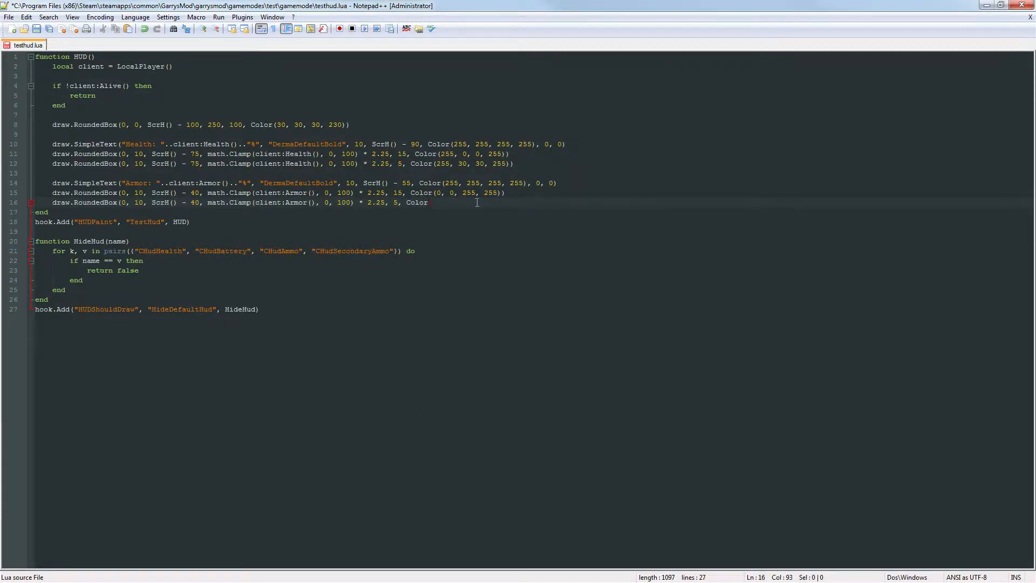
pyautogui.write('(0, 0, 255, 255')
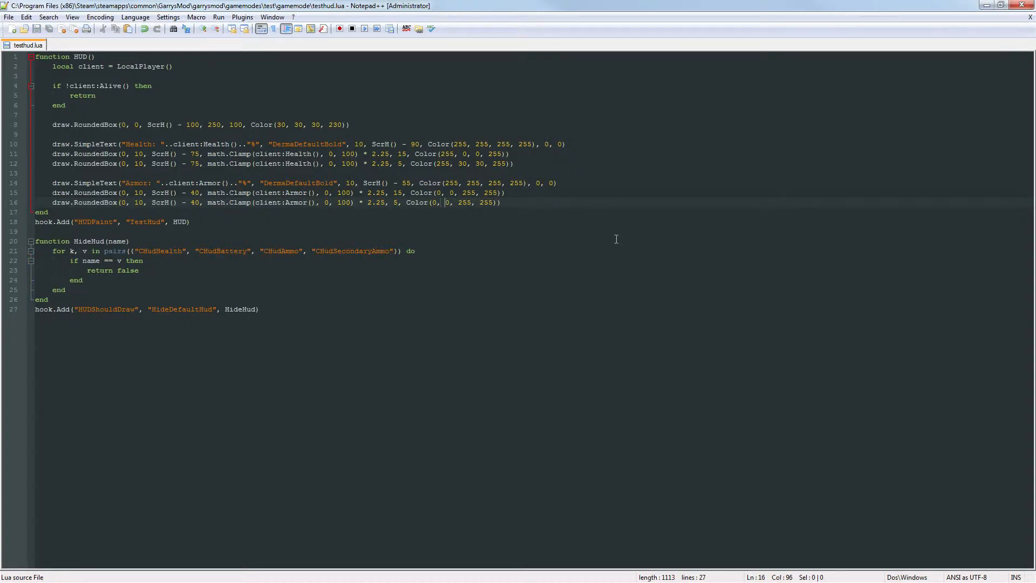
pyautogui.press('BackSpace')
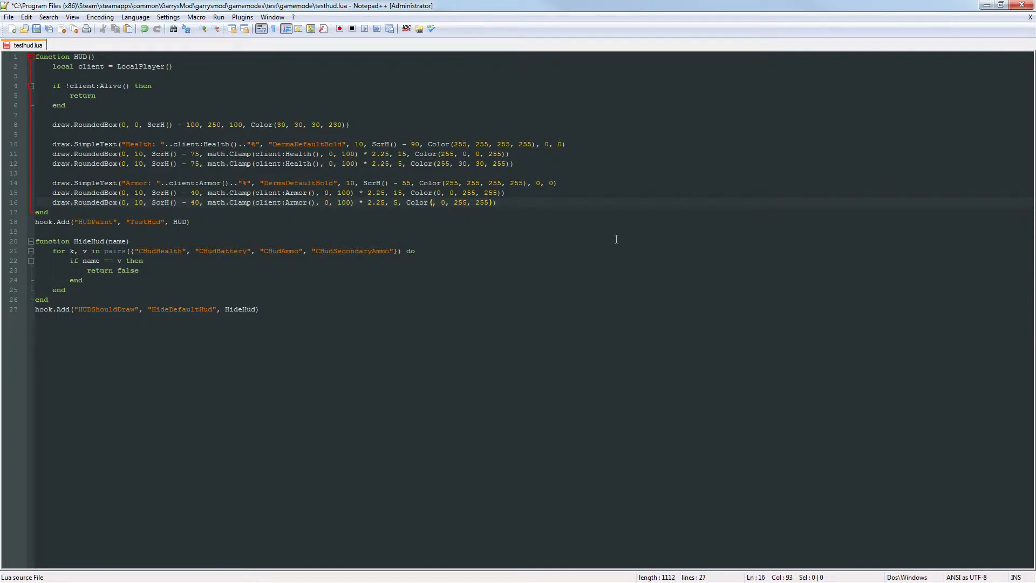
pyautogui.write('15')
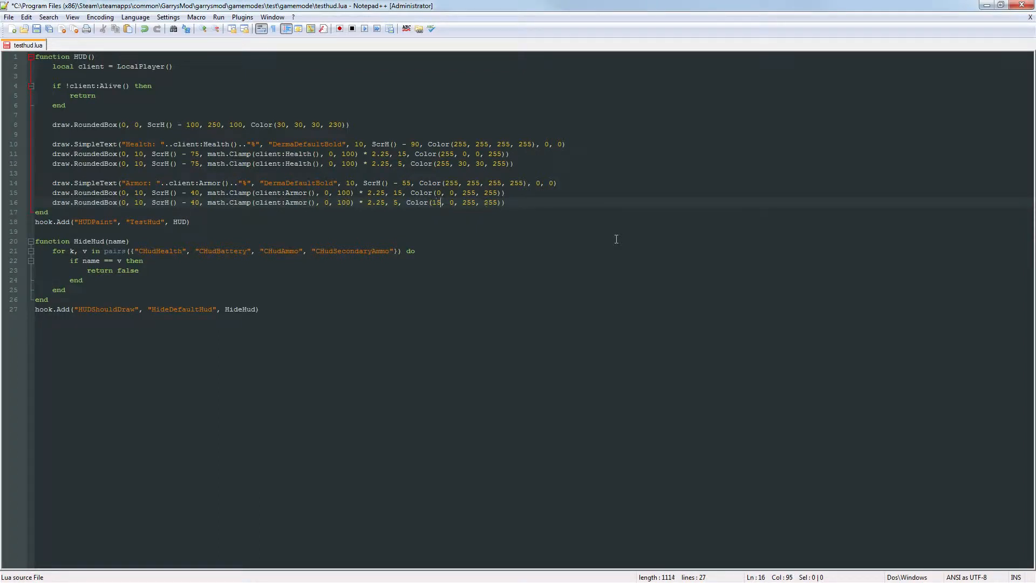
pyautogui.write('5')
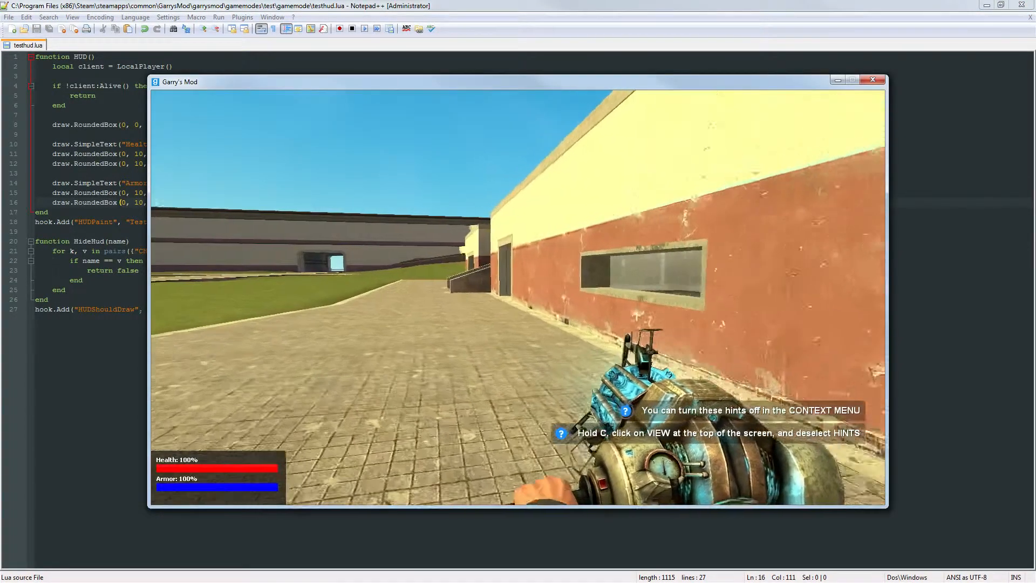
# Step: Leave the game after seeing the full red health and blue armor bars
pyautogui.press('Escape')
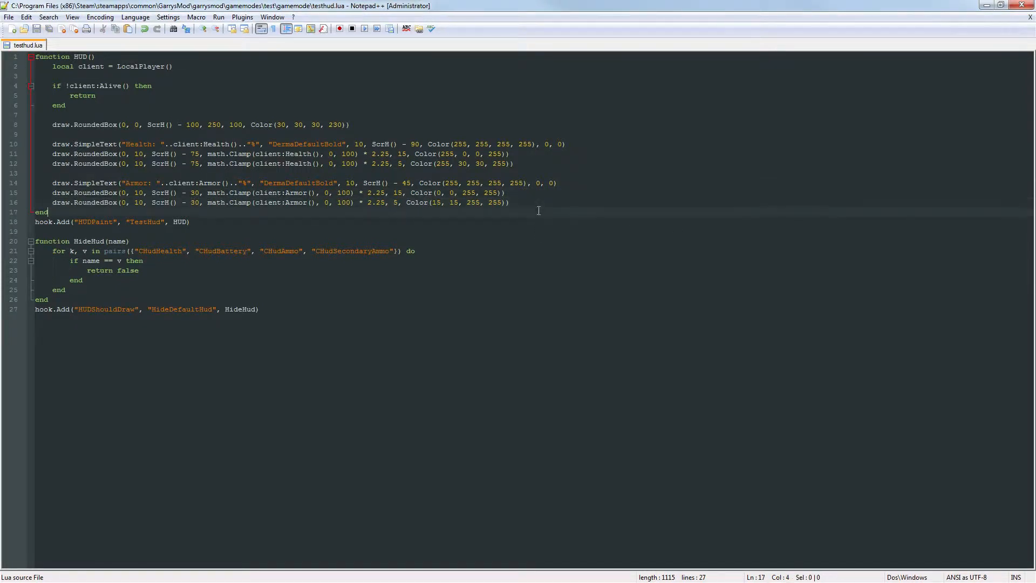
pyautogui.click(513, 203)
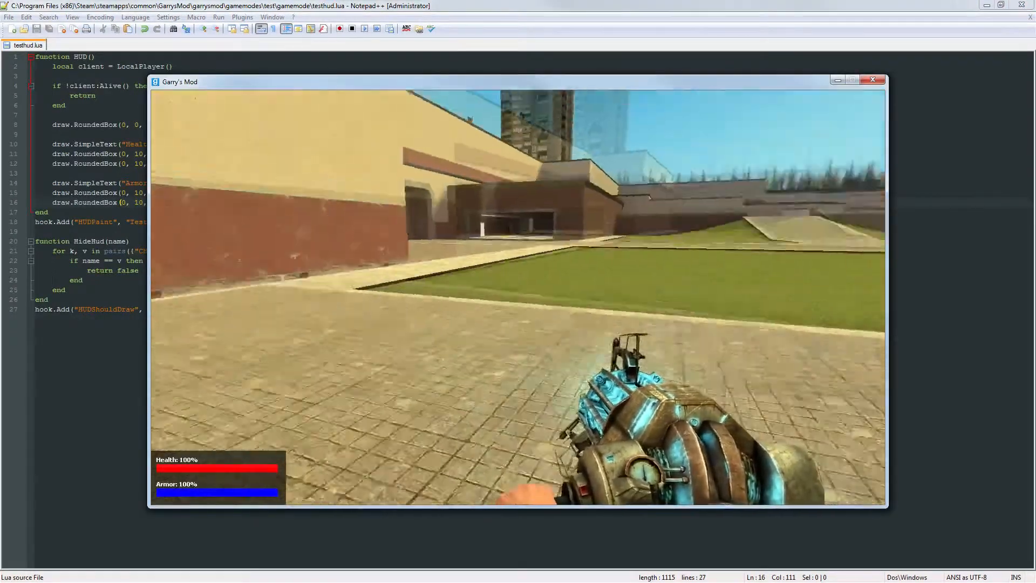
pyautogui.click(872, 80)
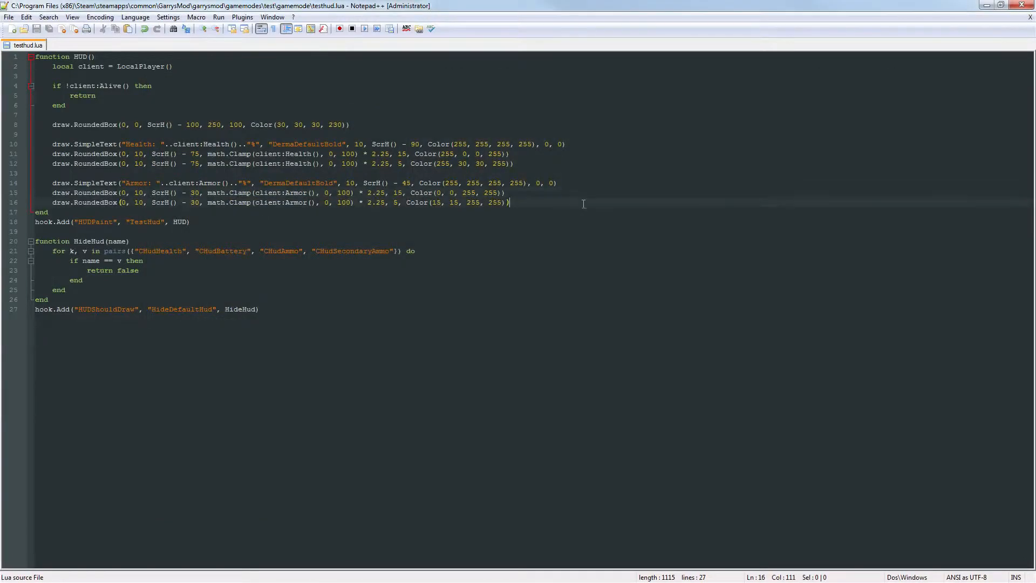
pyautogui.moveTo(712, 175)
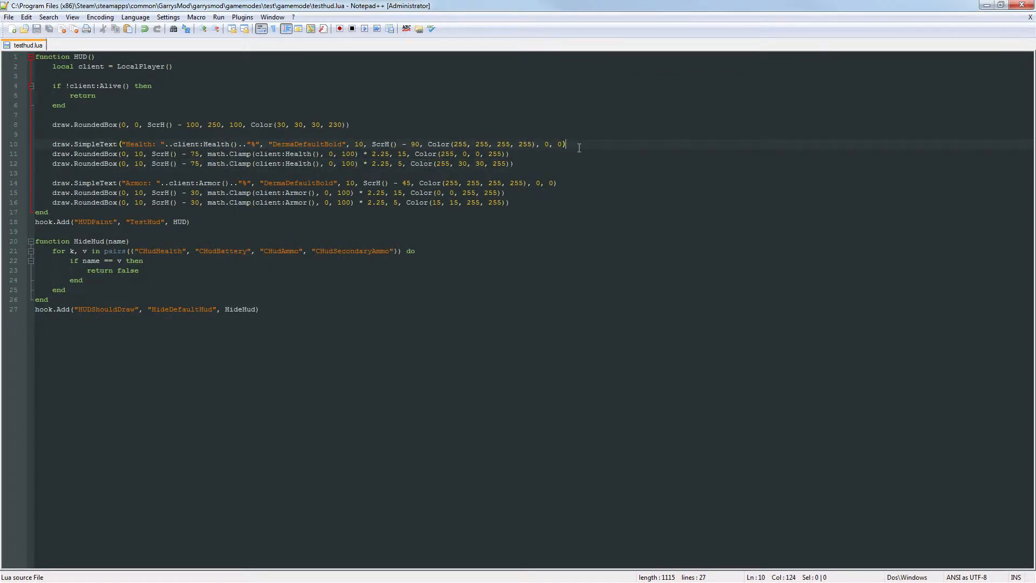
# Step: Start a new line under the health text with draw.RoundedBox(0, 10, ScrH() - 75, 100
pyautogui.press('Enter')
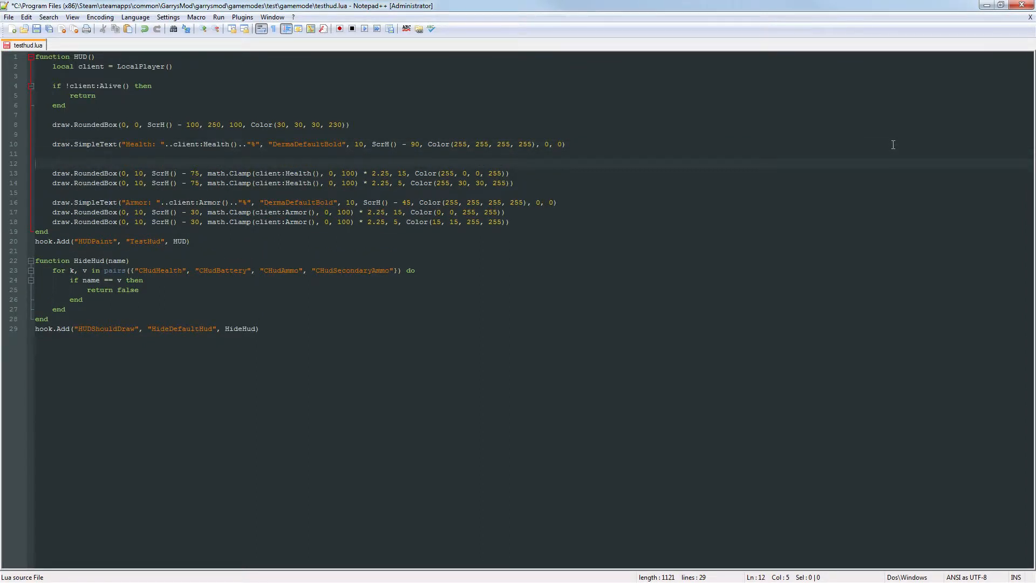
pyautogui.press('Backspace')
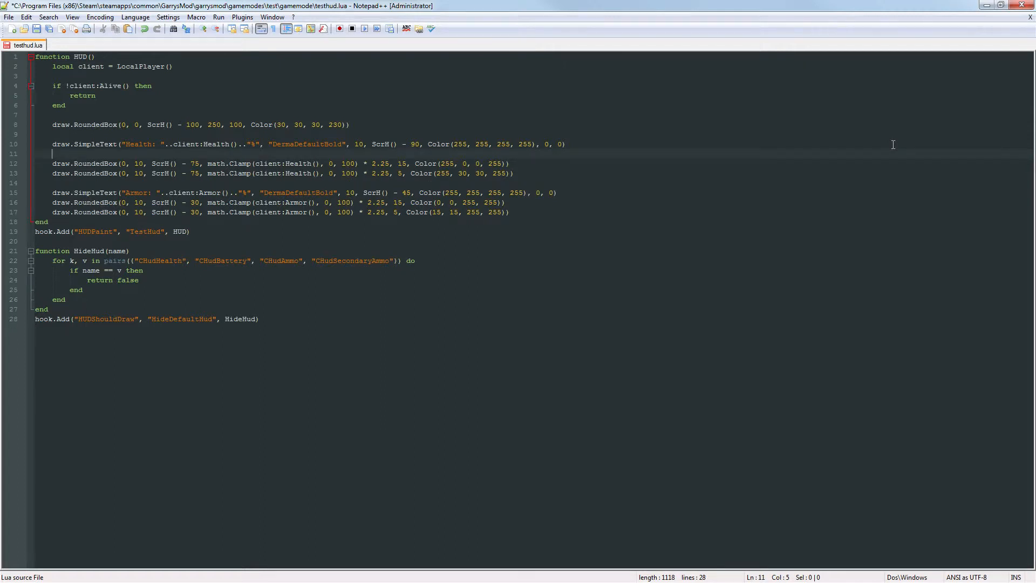
pyautogui.write('draw.RoundedBox(,')
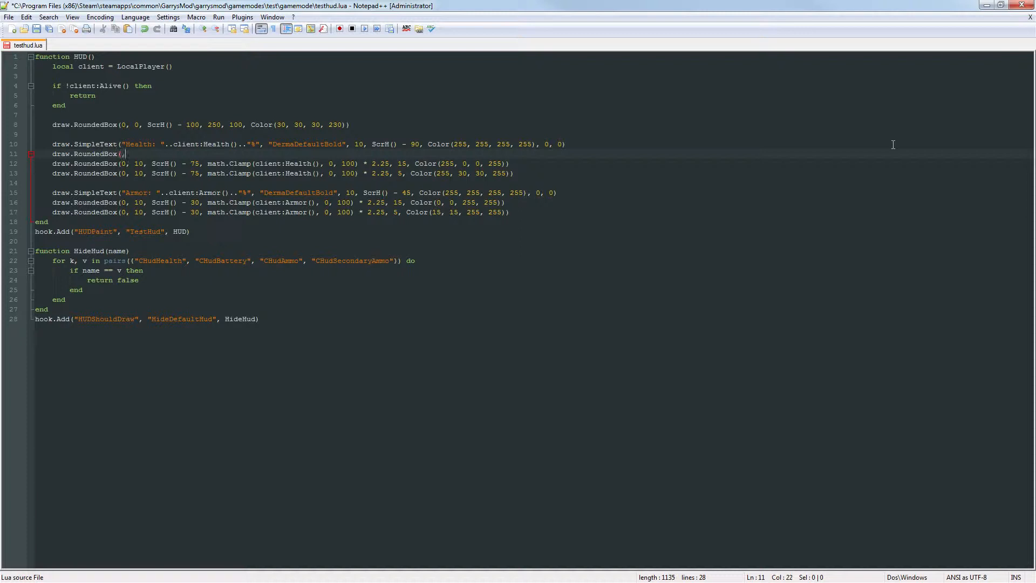
pyautogui.write('0, 10, ScrH')
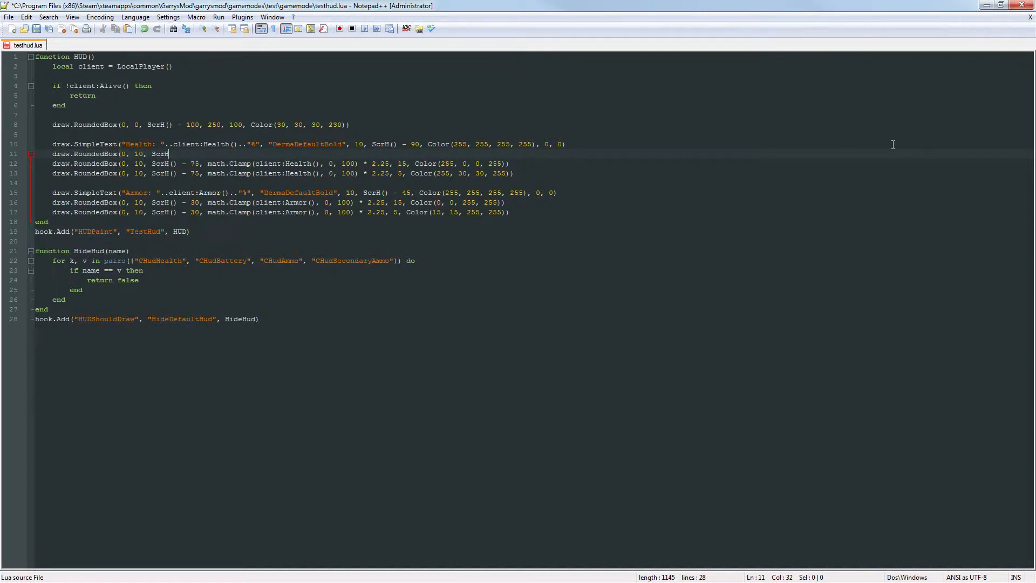
pyautogui.write('()')
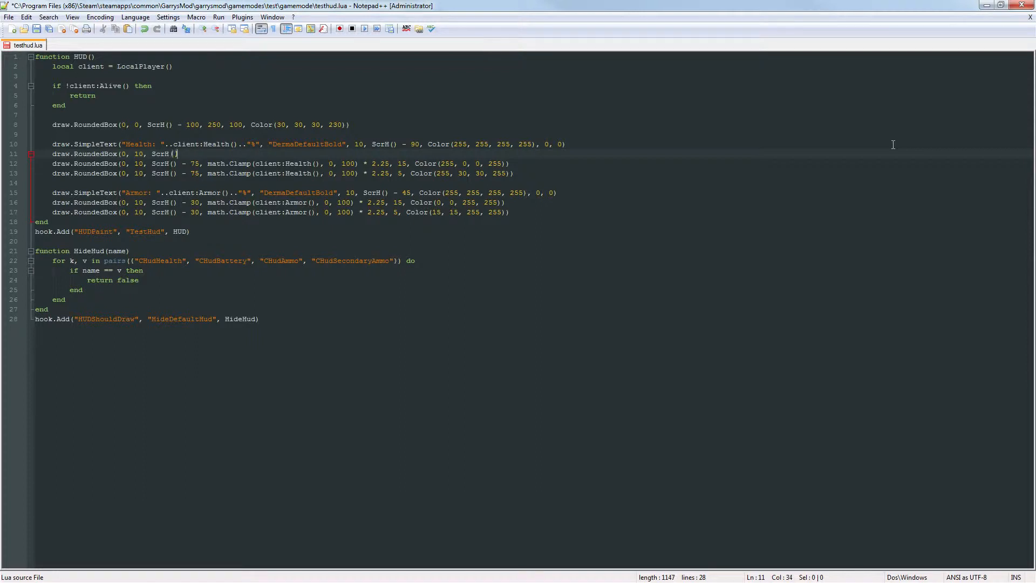
pyautogui.write('- 75,')
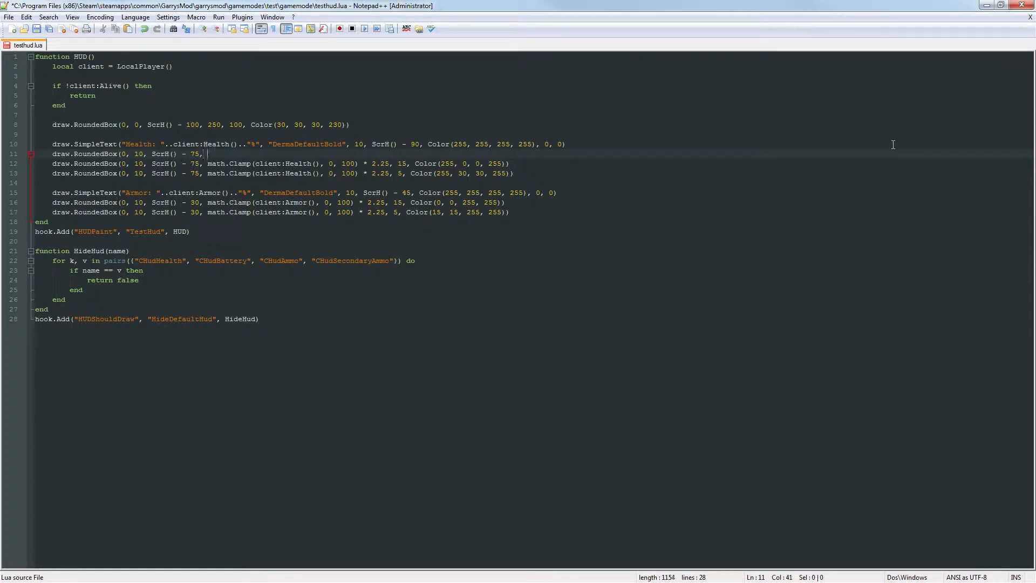
pyautogui.write('100')
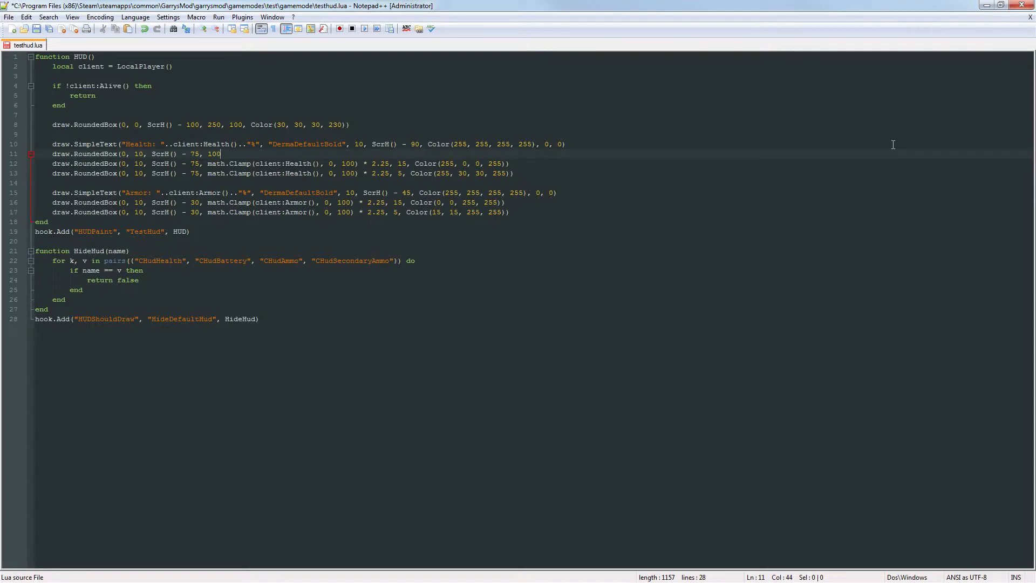
# Step: Make the background box 15 tall with translucent red Color(255, 0, 0, 30)
pyautogui.write('m')
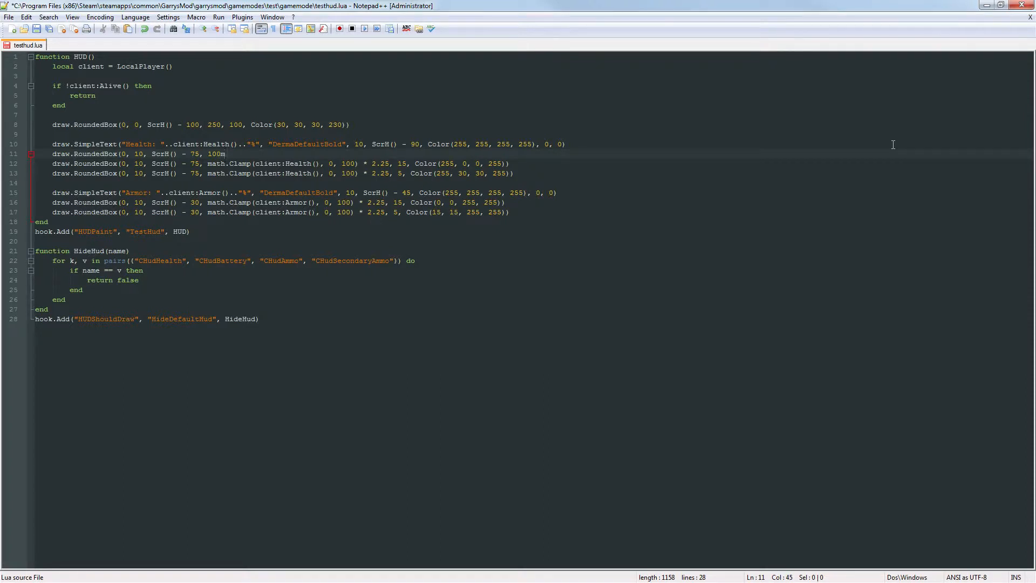
pyautogui.press('Backspace')
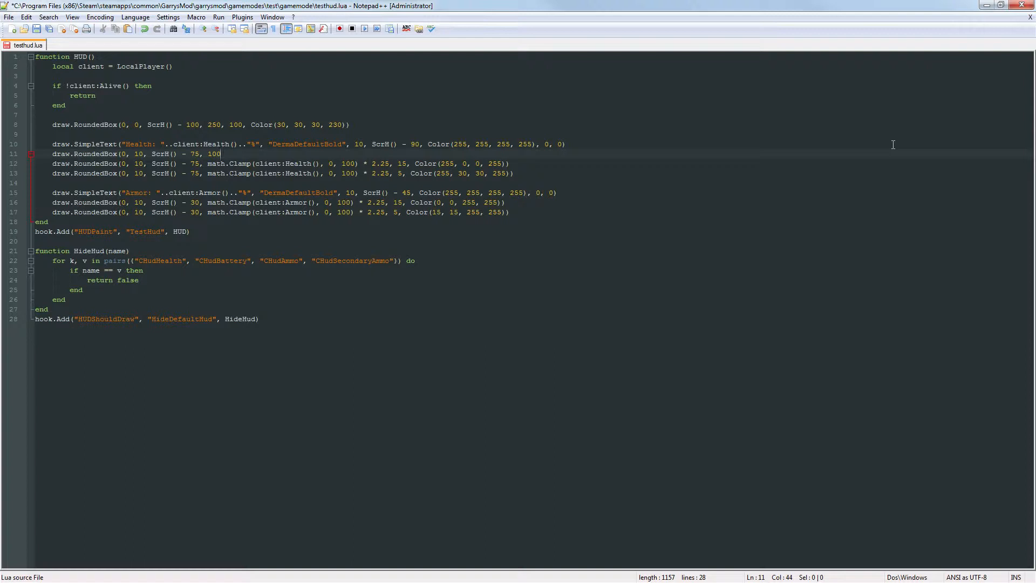
pyautogui.write('", "')
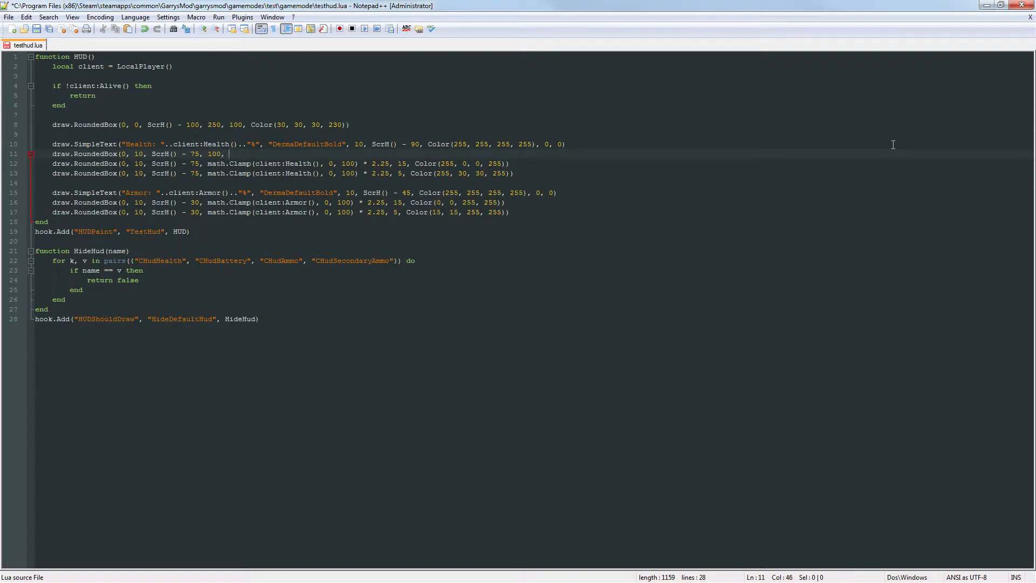
pyautogui.write('5')
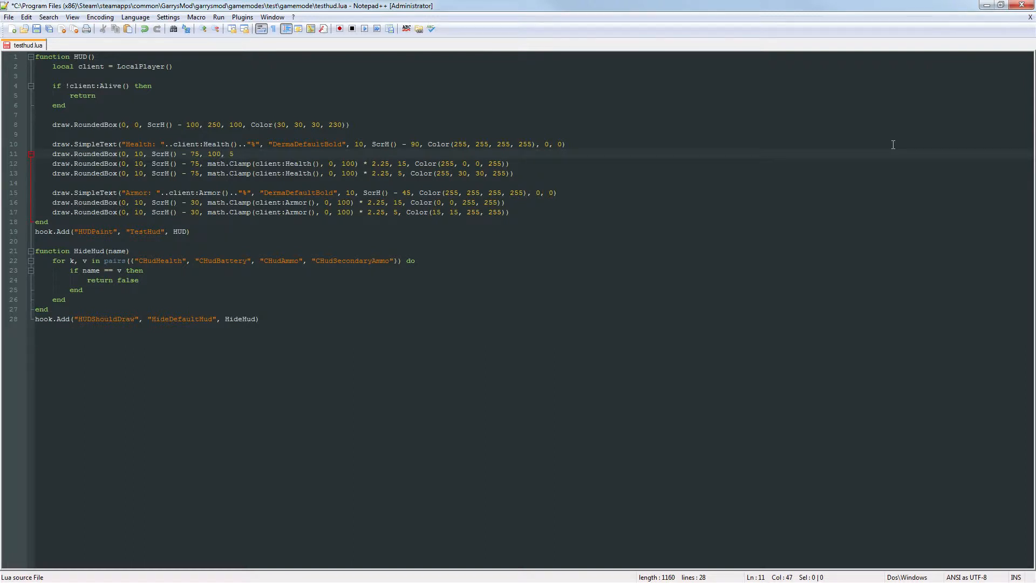
pyautogui.write(', Color')
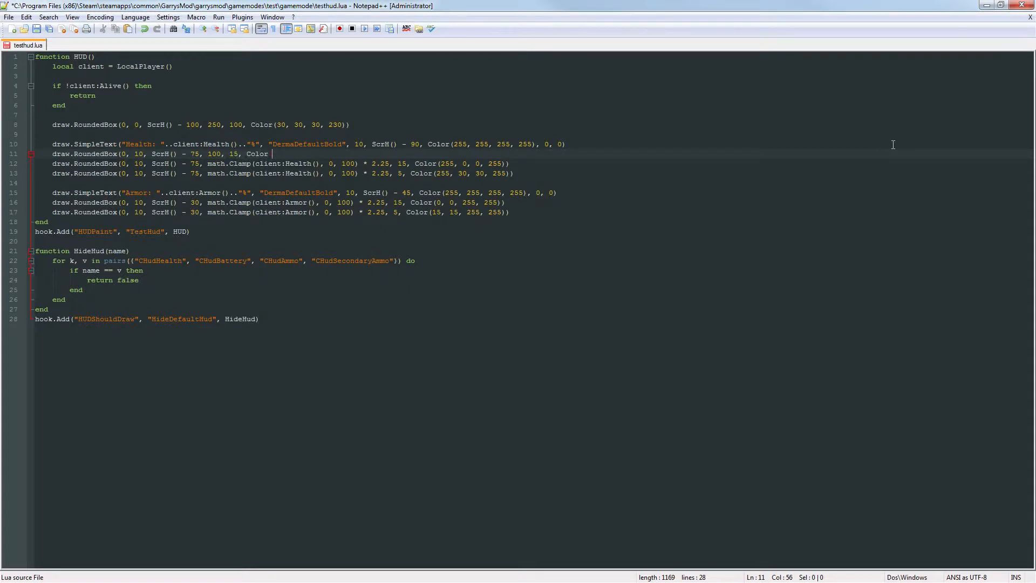
pyautogui.write('(255, 0, 0,')
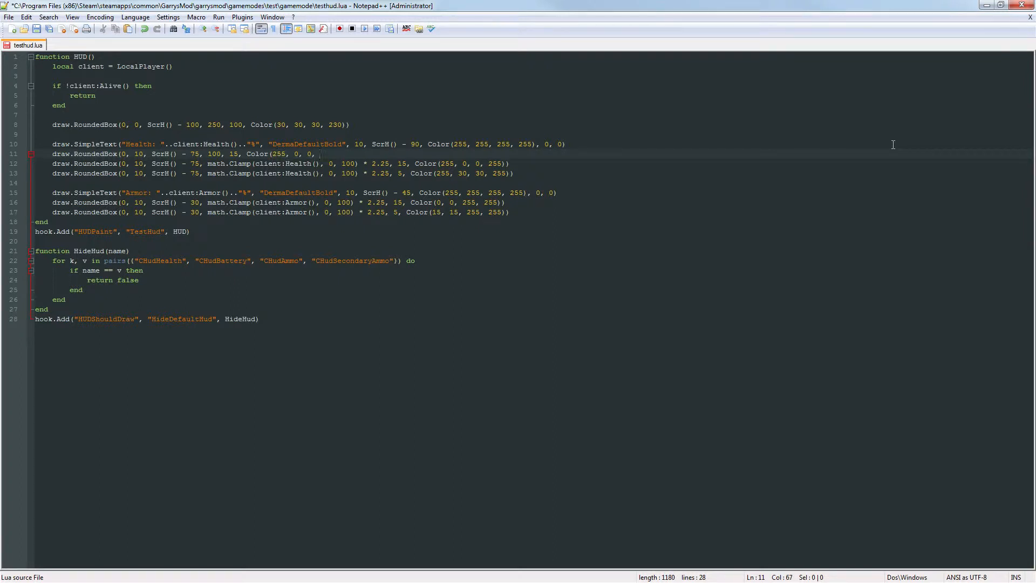
pyautogui.write('30))')
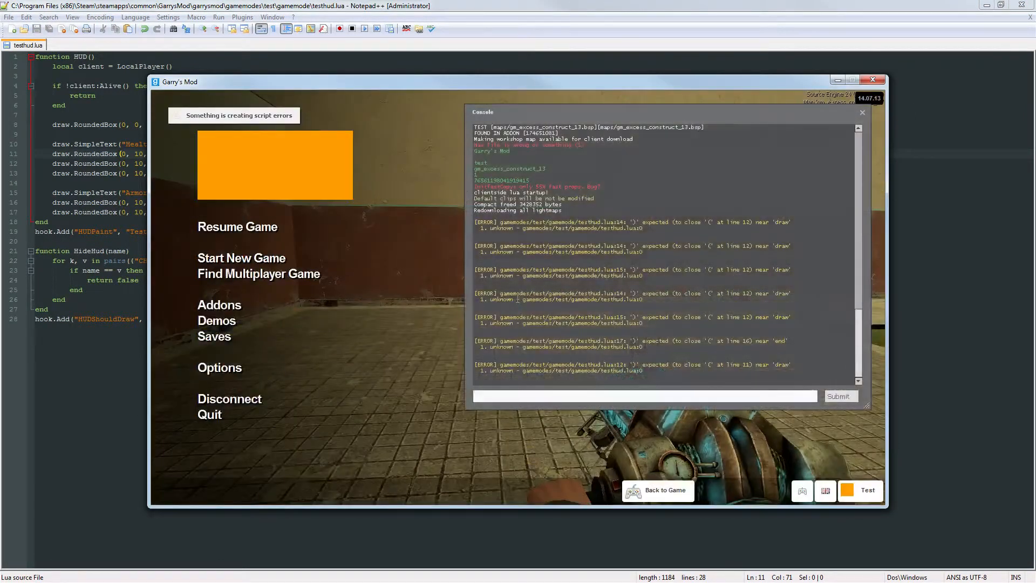
# Step: Check the 100% health and armor bars in game, bring up the spawn menu and leave
pyautogui.click(862, 113)
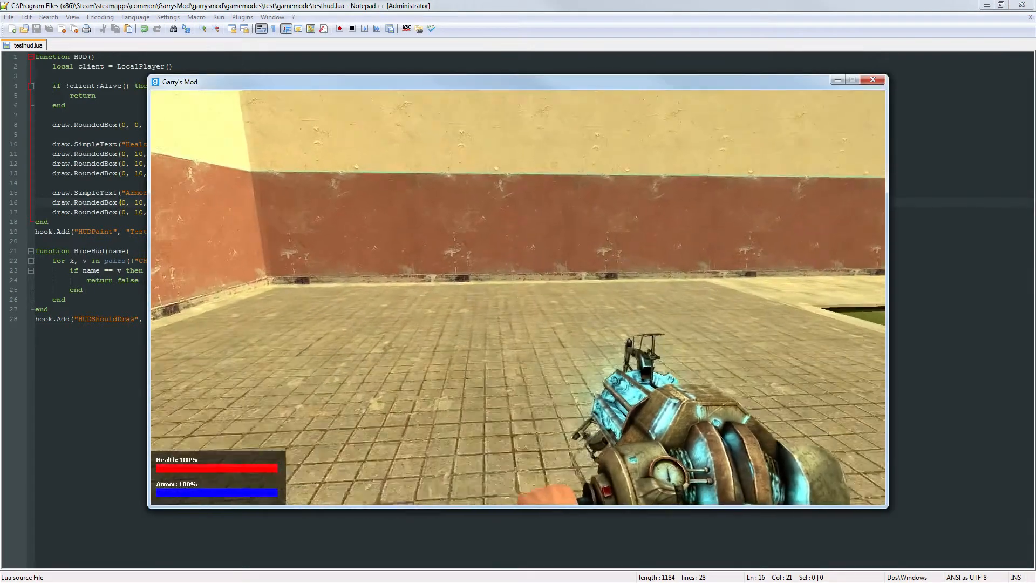
pyautogui.press('q')
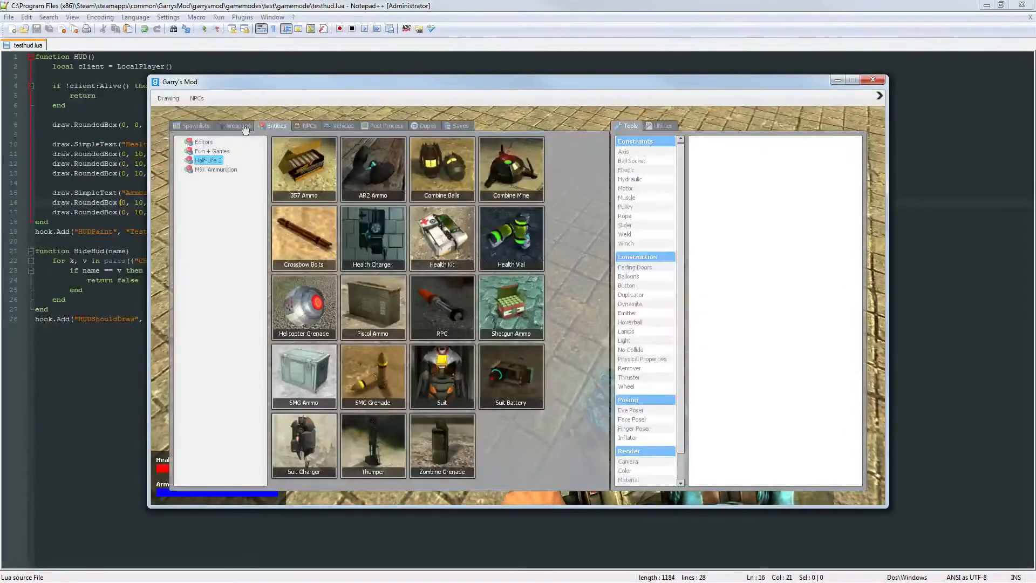
pyautogui.click(195, 125)
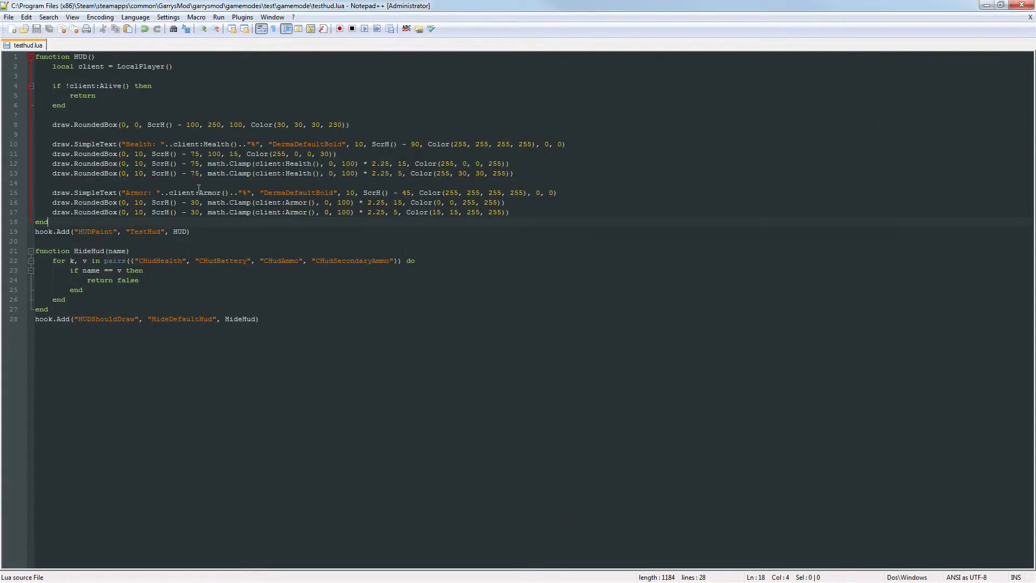
# Step: Widen the red box to 100 * 2.25 and add a blue Color(0, 0, 255, 30) box under the armor text
pyautogui.click(271, 153)
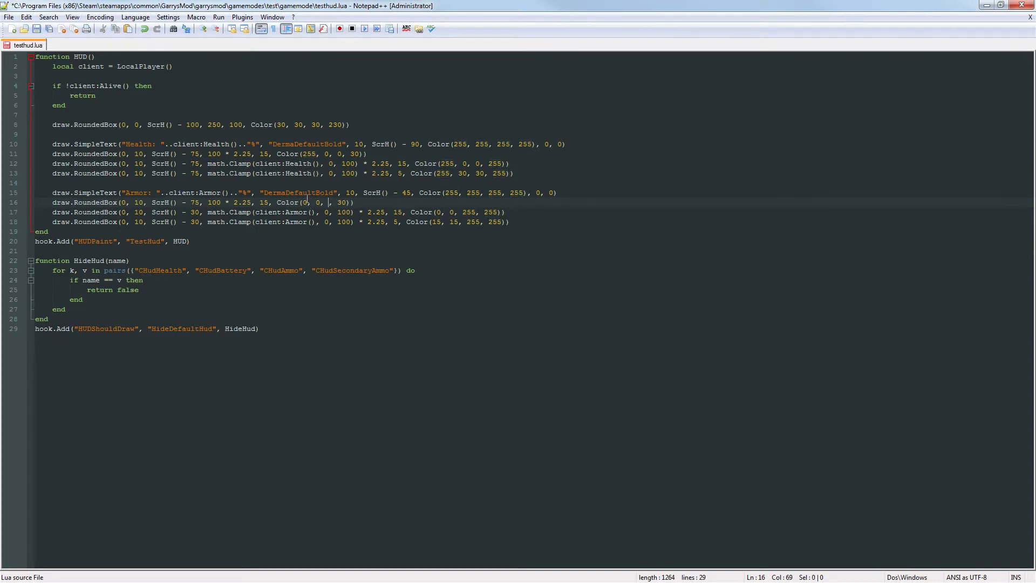
pyautogui.write('255')
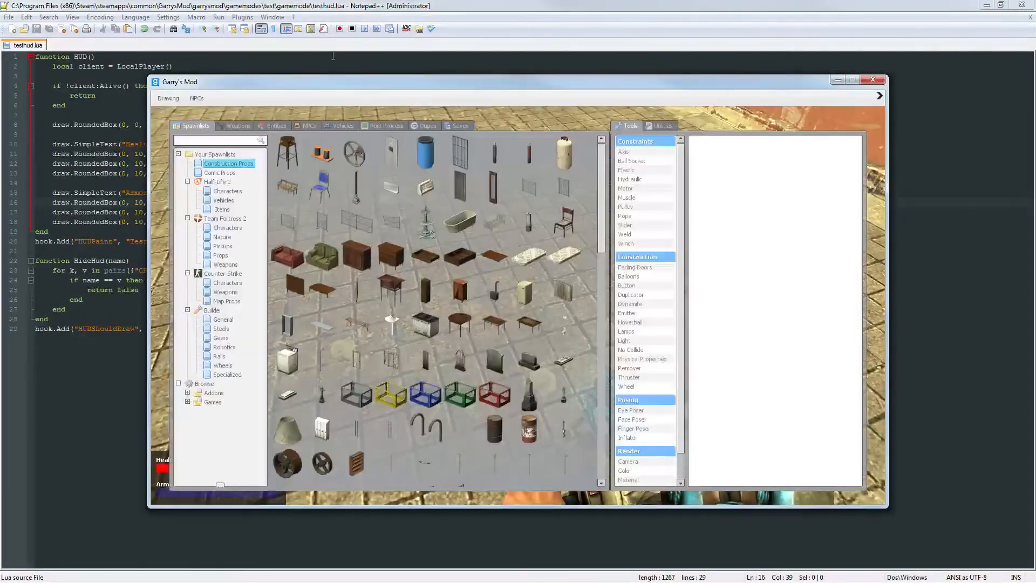
# Step: Show the Half-Life 2 ammo and item entities in the Garry's Mod spawn menu
pyautogui.click(276, 125)
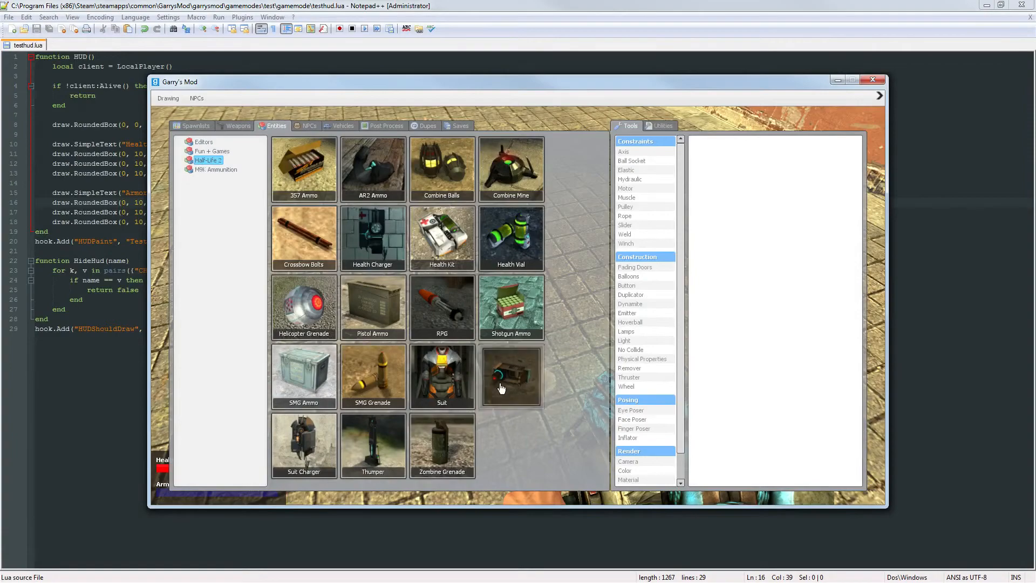